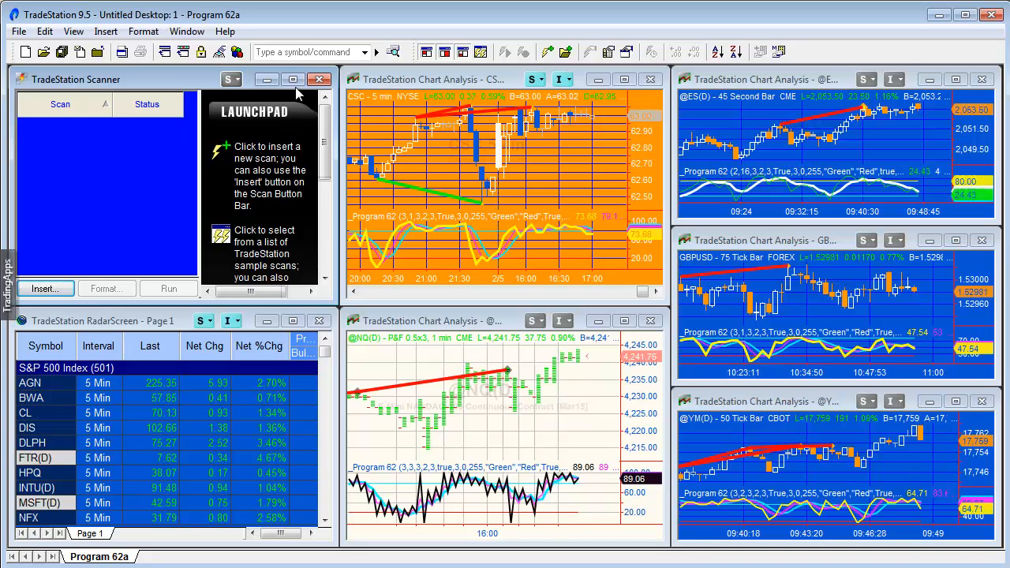
mouse_move(293, 79)
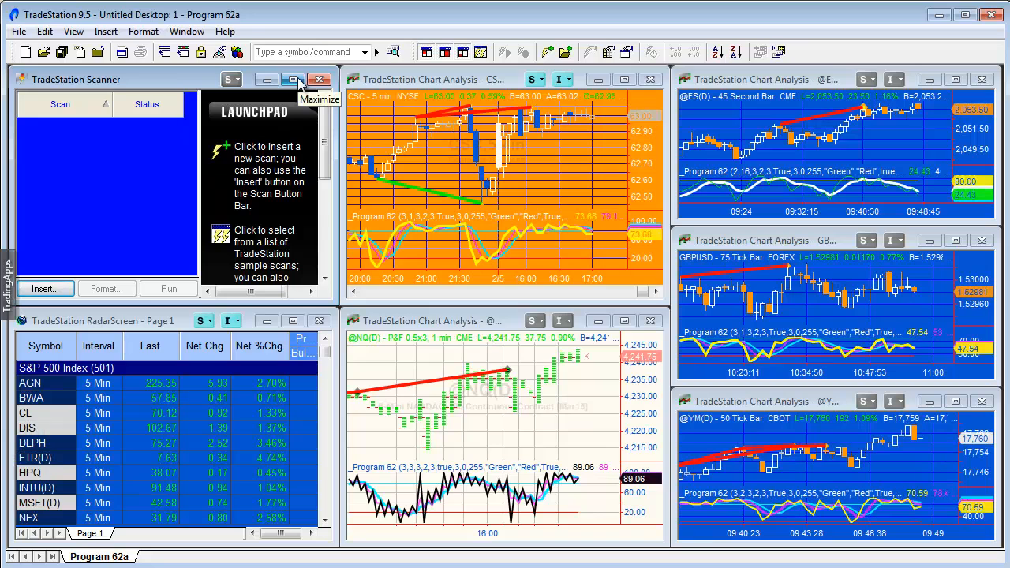
Step: Maximize the Scanner window and insert a new scan named 'Program 62'
left_click(292, 79)
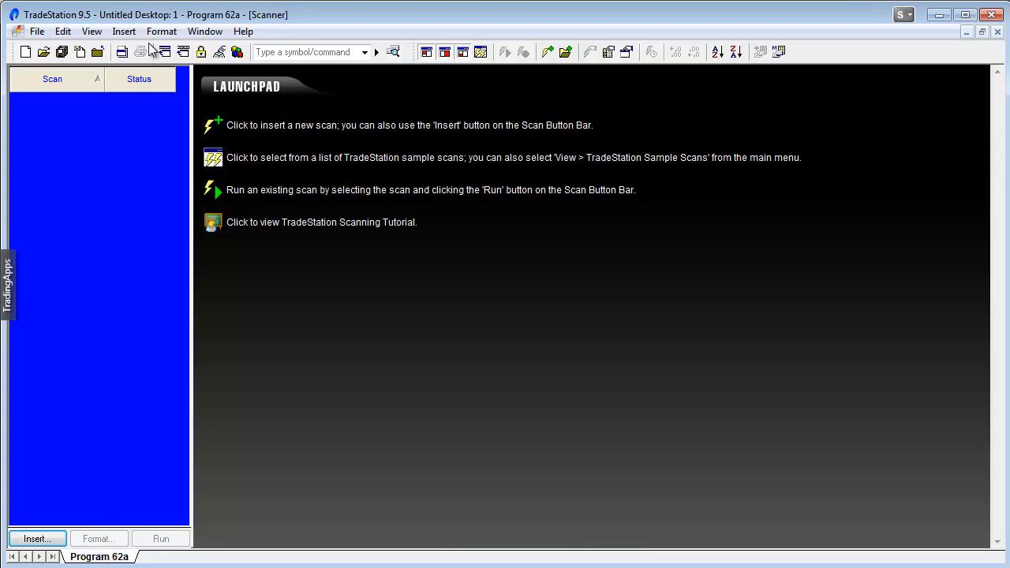
left_click(124, 31)
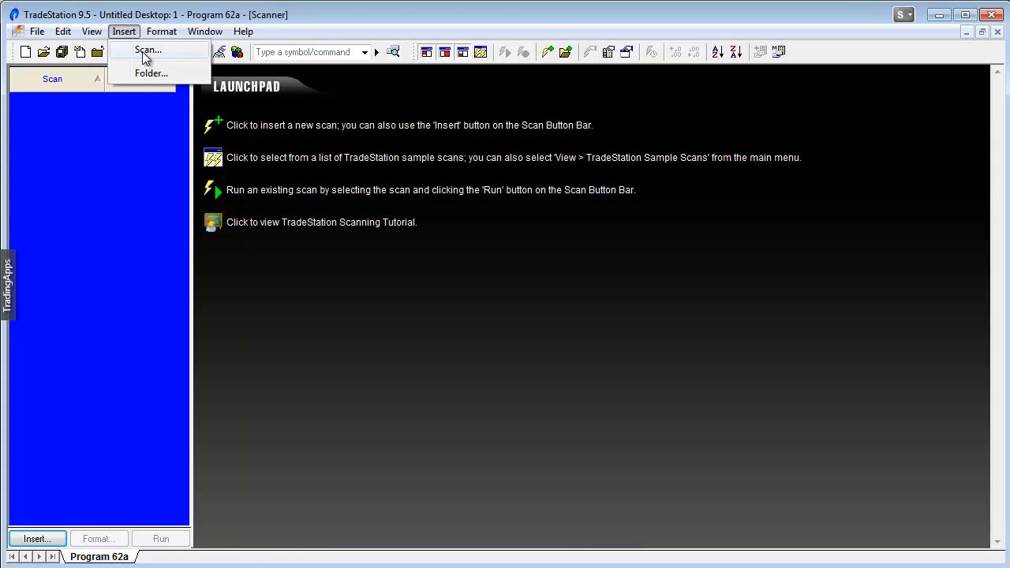
left_click(148, 49)
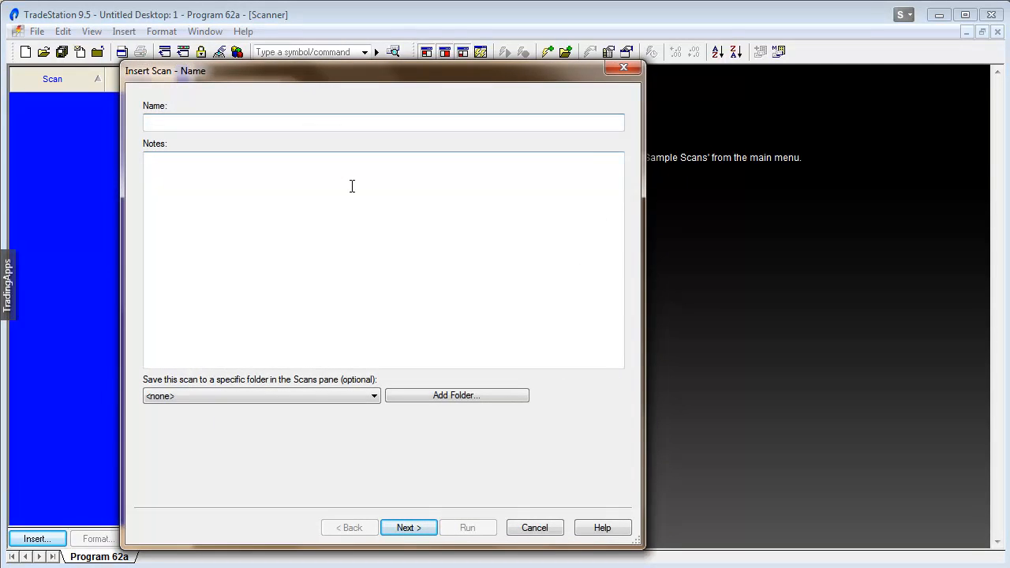
type("Program 62")
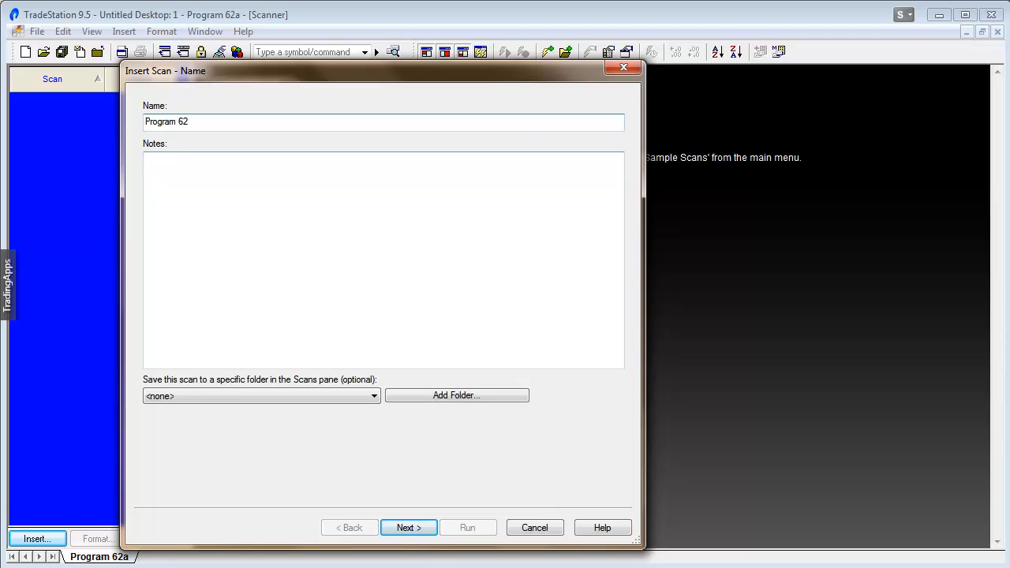
Step: Pick S&P 500 Index under TradeStation Symbol Lists as the symbols to include
left_click(408, 527)
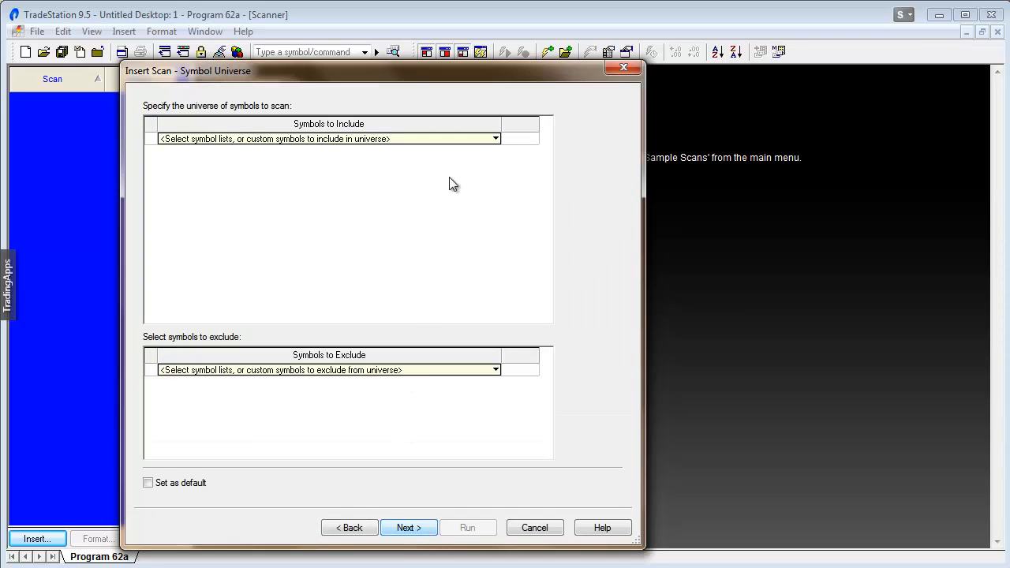
left_click(495, 138)
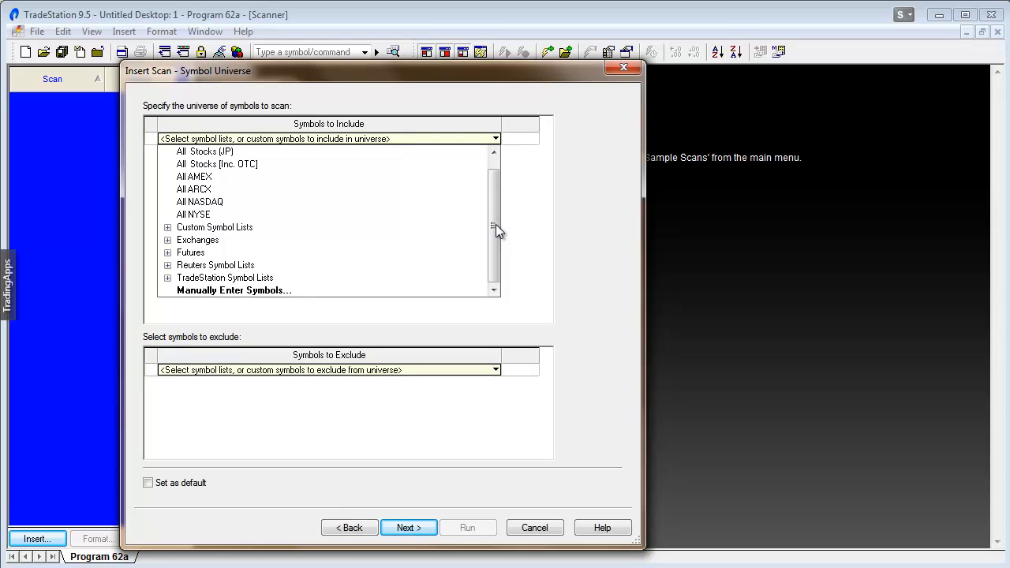
left_click(214, 264)
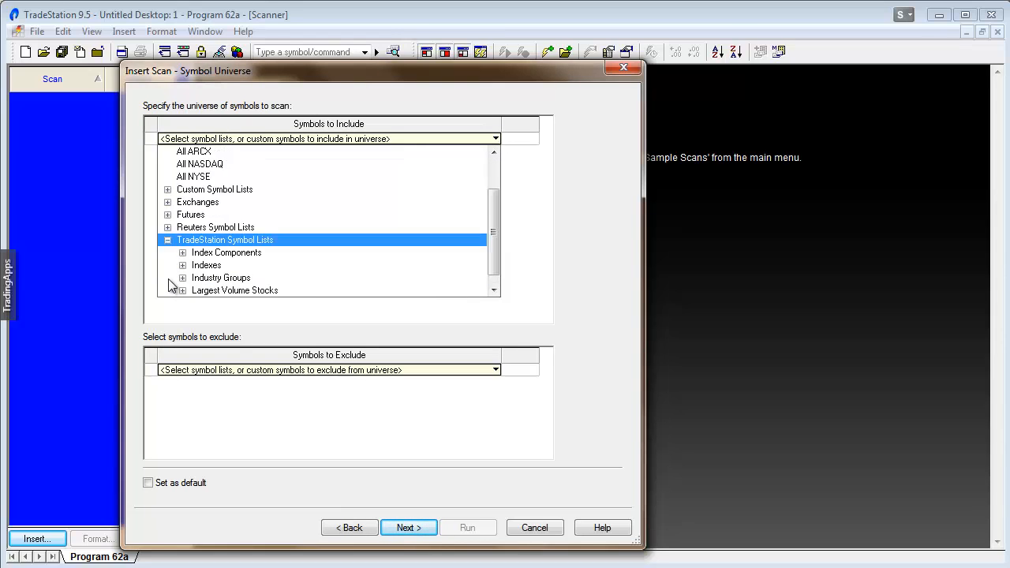
left_click(220, 277)
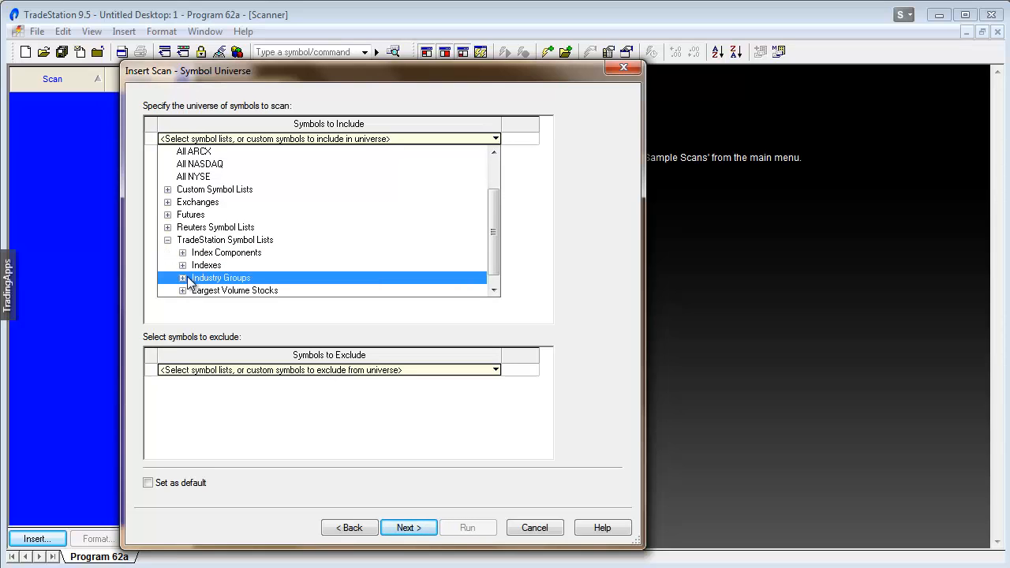
left_click(227, 252)
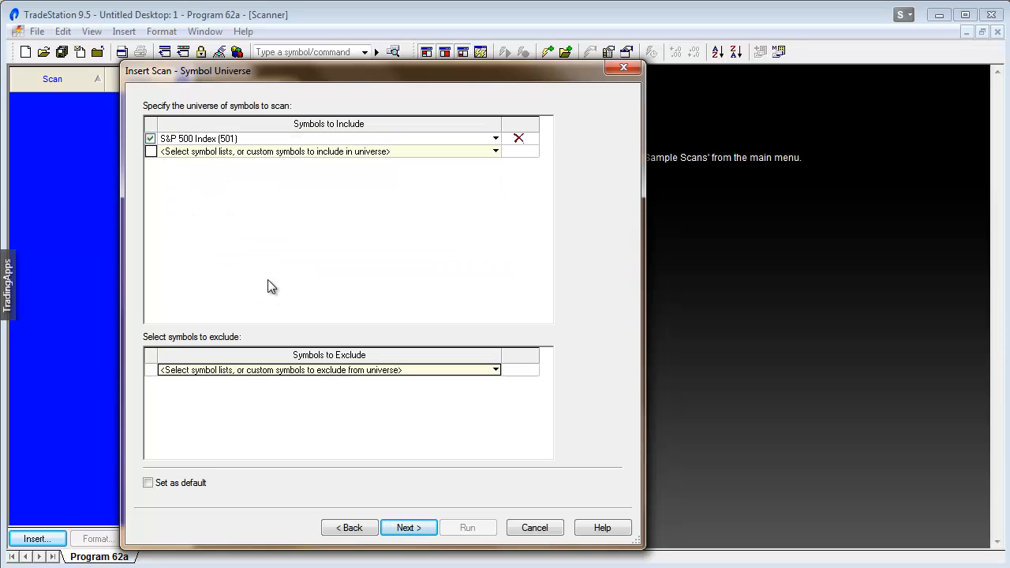
mouse_move(295, 381)
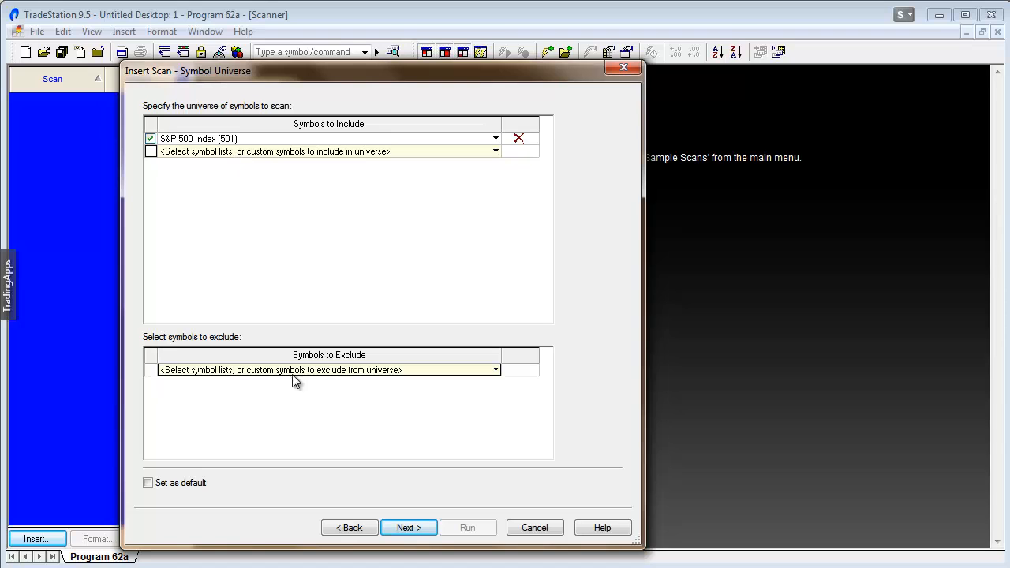
left_click(408, 527)
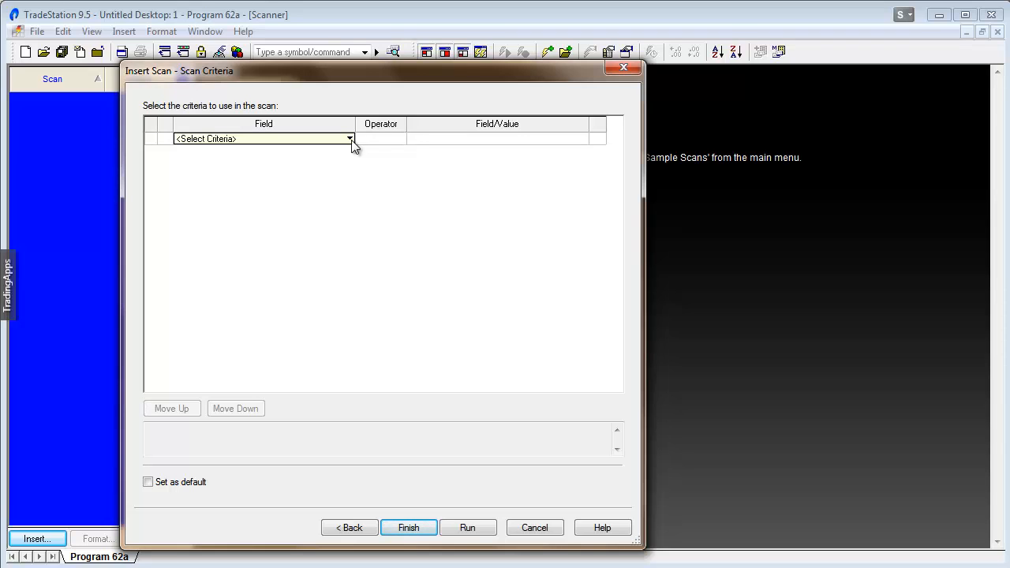
Step: Choose Indicator... from Select Criteria and select _Program 62
left_click(349, 139)
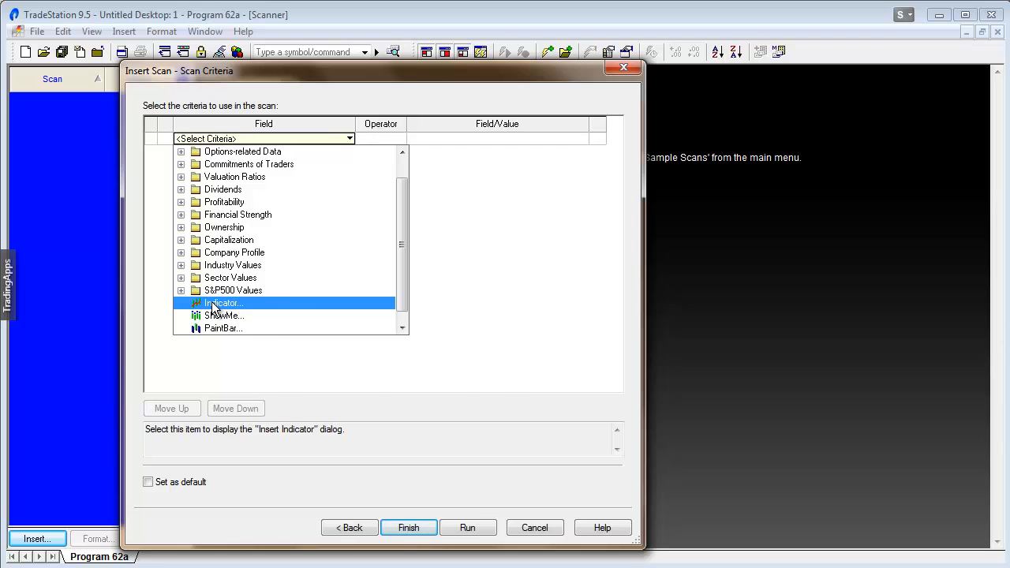
double_click(224, 303)
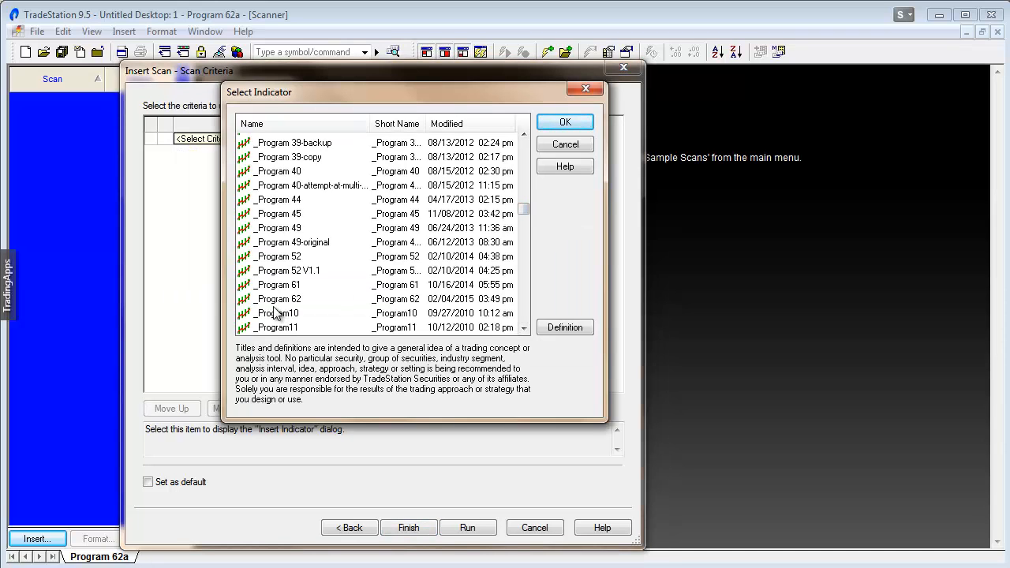
left_click(277, 299)
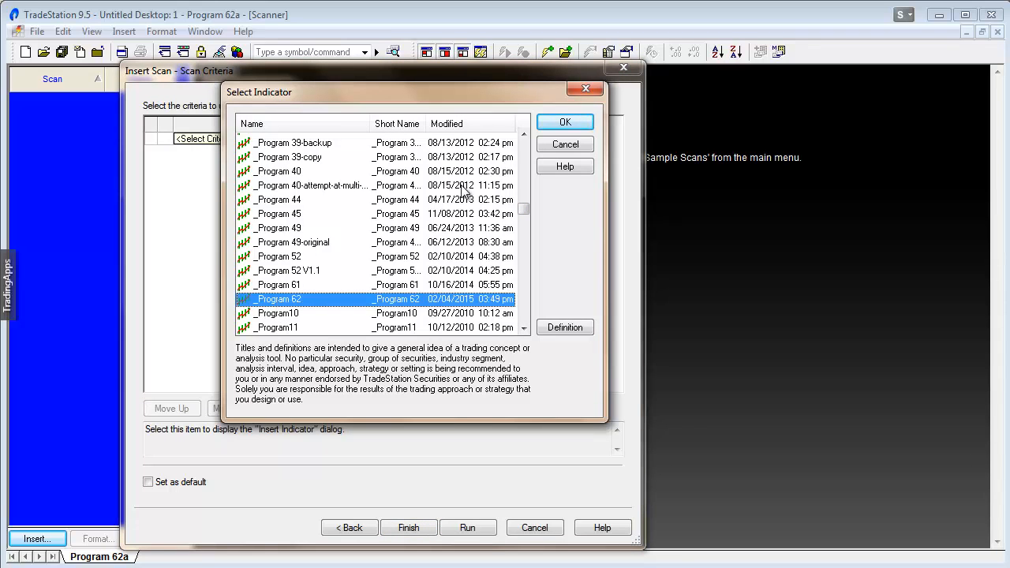
left_click(564, 122)
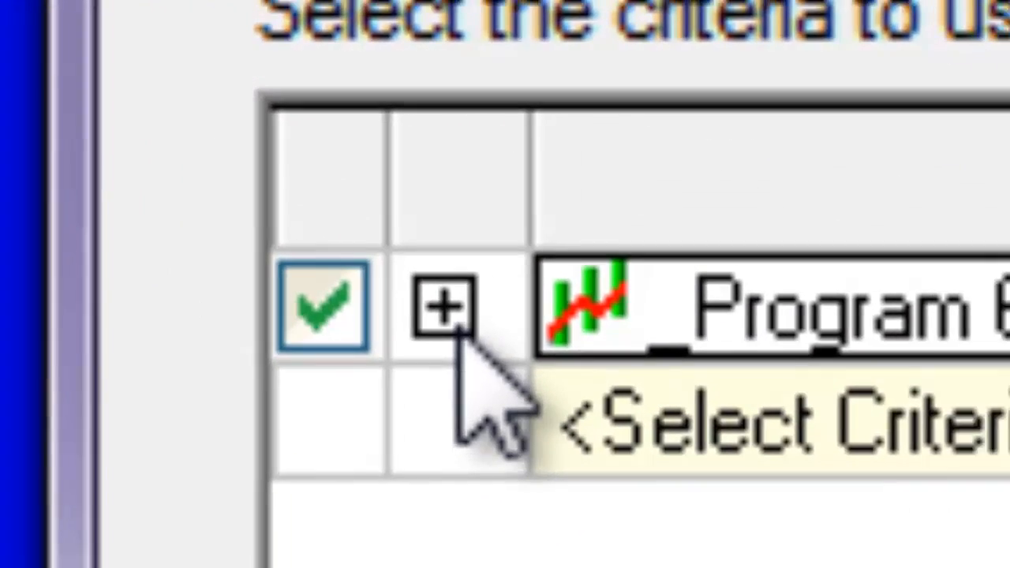
Step: Review the _Program 62 inputs WhichOsc, BarTol, DrawTL and DrawEllipse, scrolling down to Daily interval
left_click(439, 307)
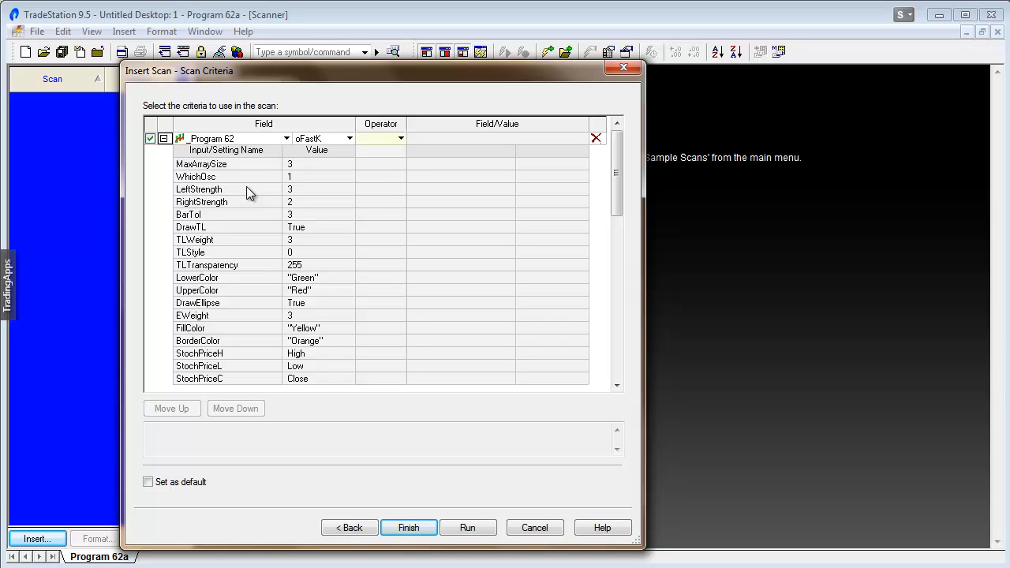
mouse_move(247, 171)
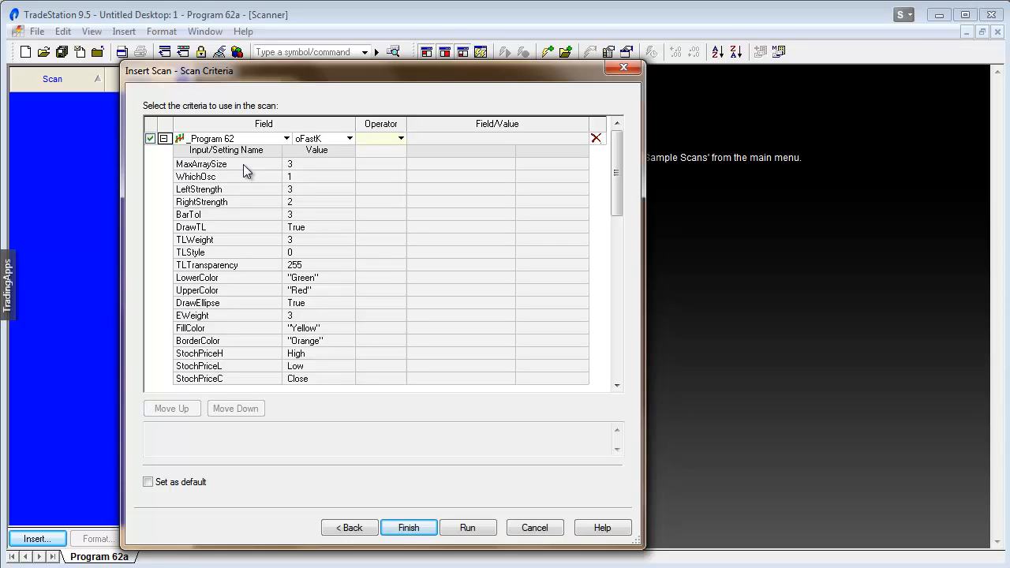
mouse_move(299, 179)
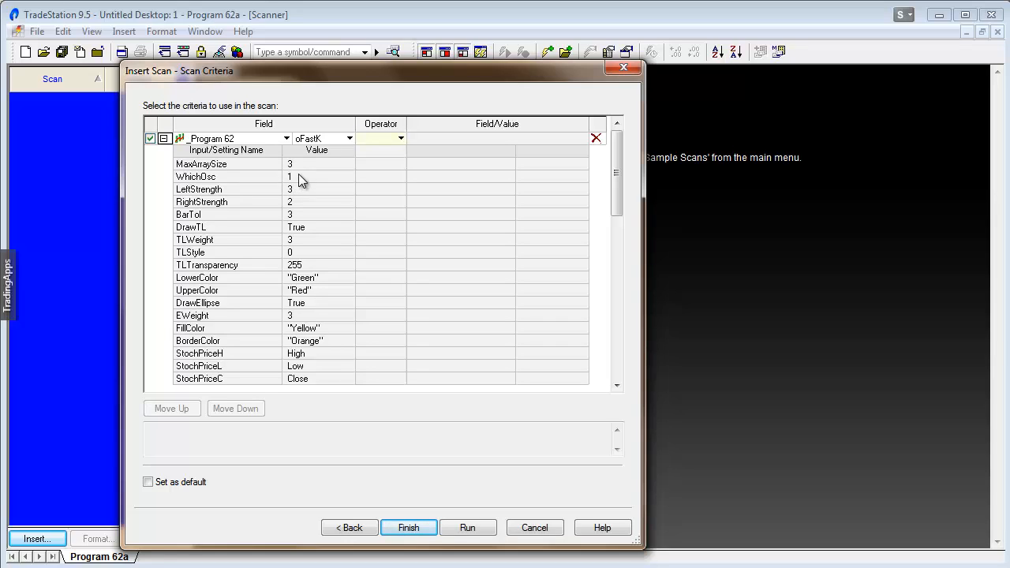
mouse_move(299, 172)
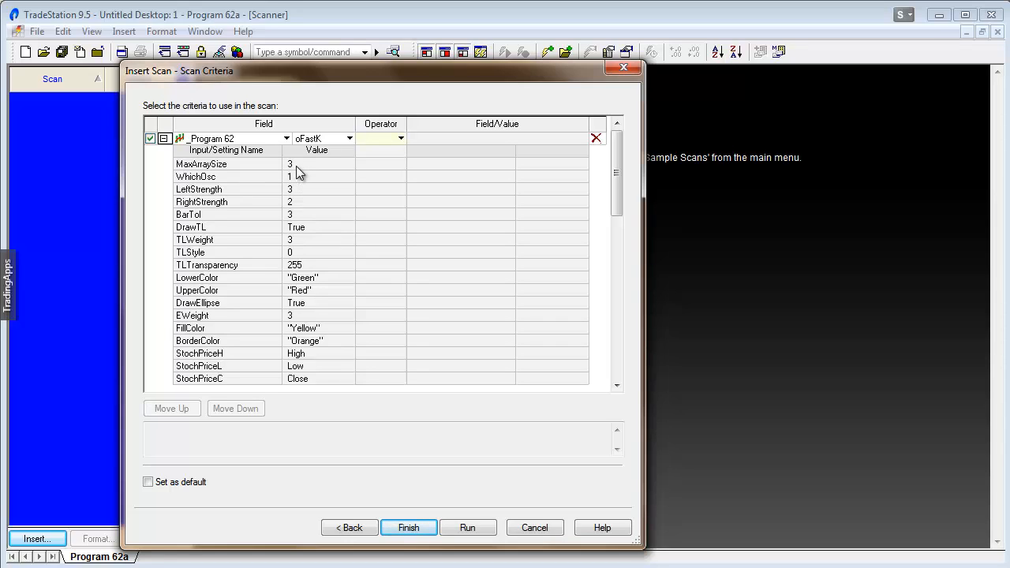
mouse_move(298, 181)
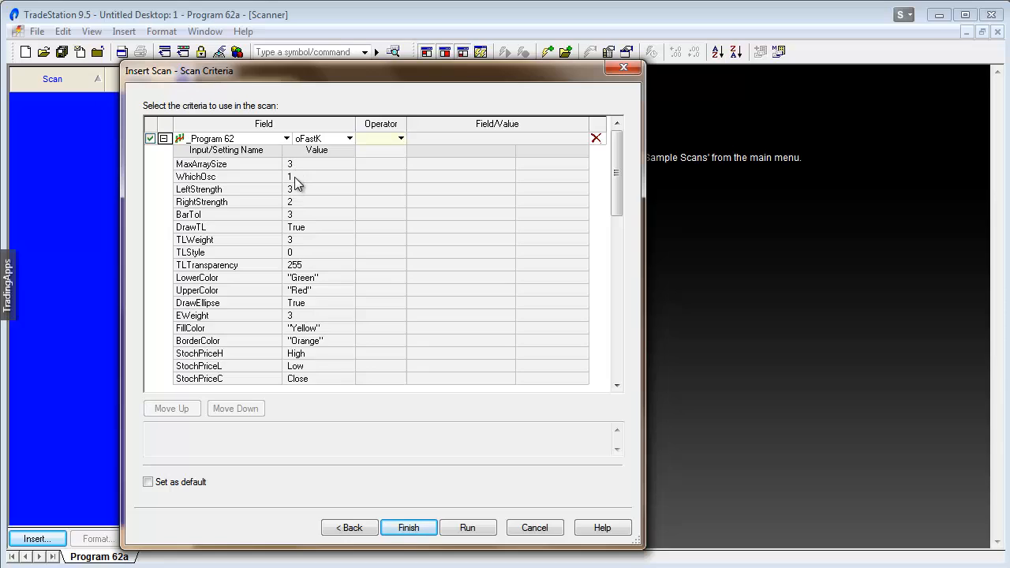
left_click(315, 176)
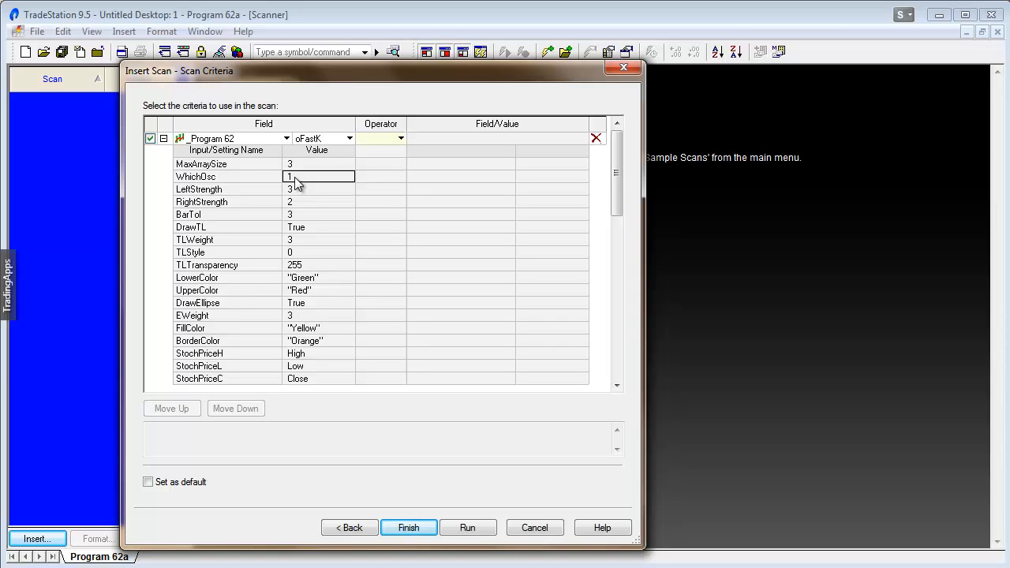
mouse_move(302, 209)
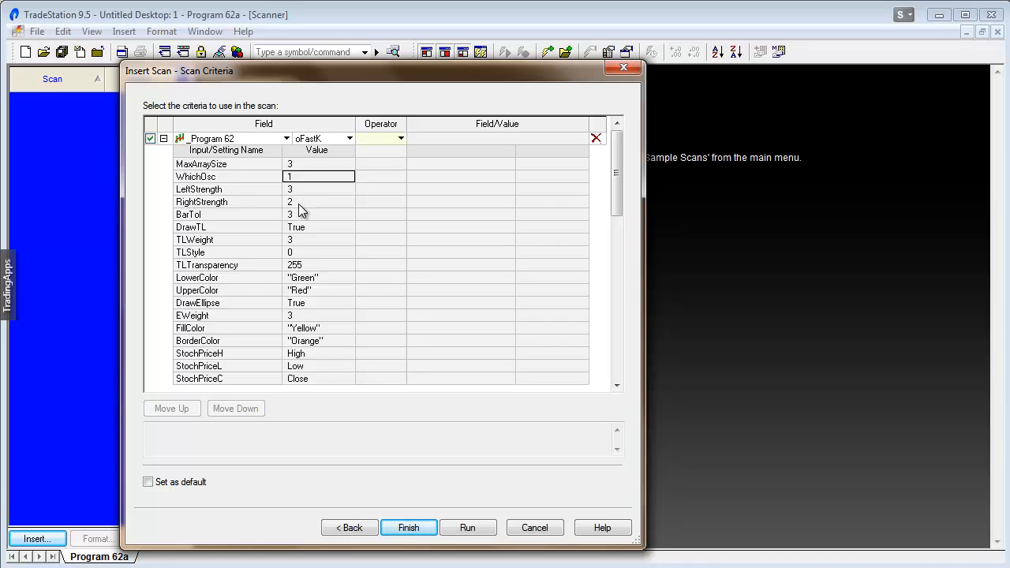
left_click(318, 213)
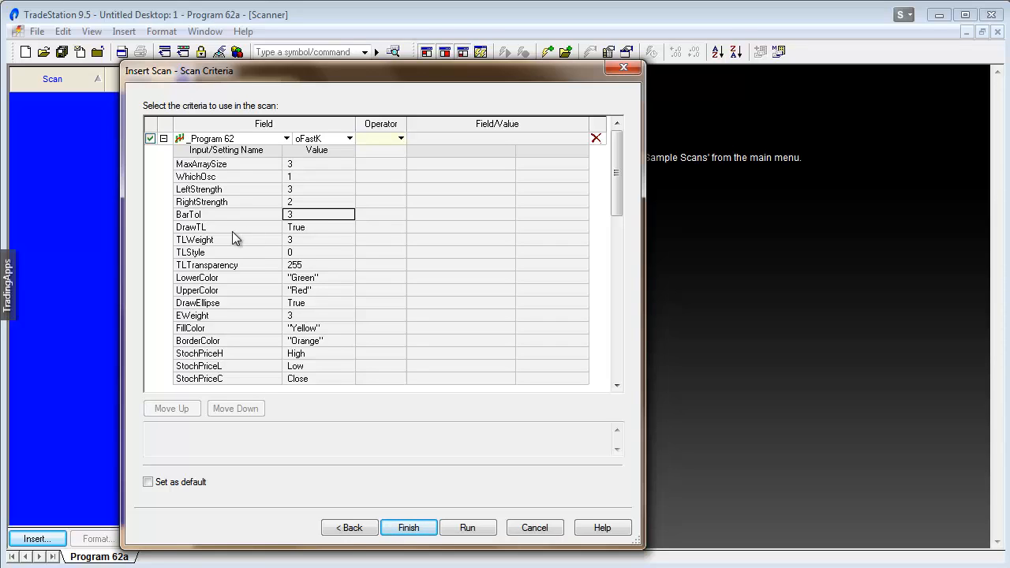
left_click(227, 227)
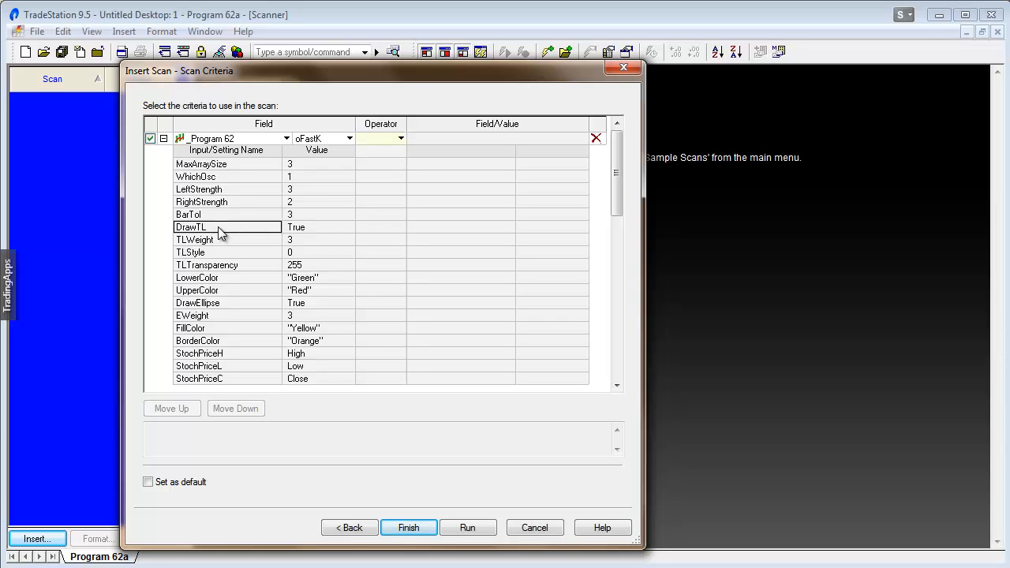
mouse_move(211, 247)
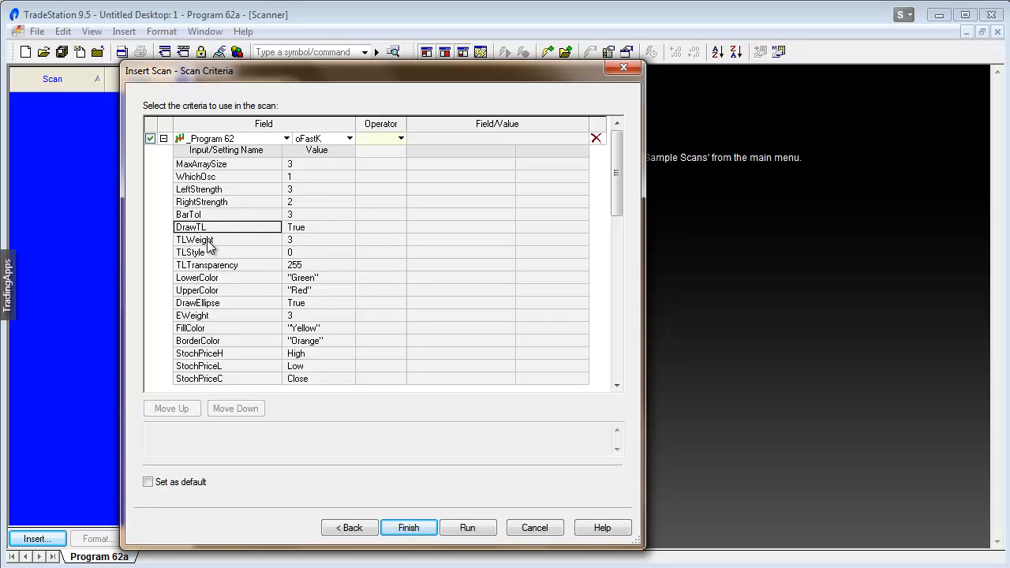
mouse_move(218, 306)
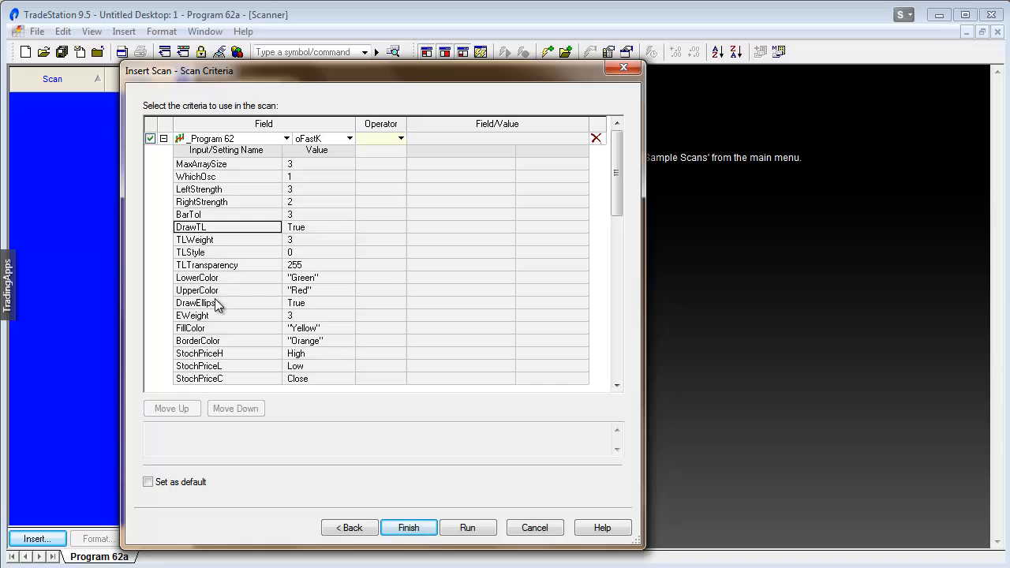
left_click(197, 303)
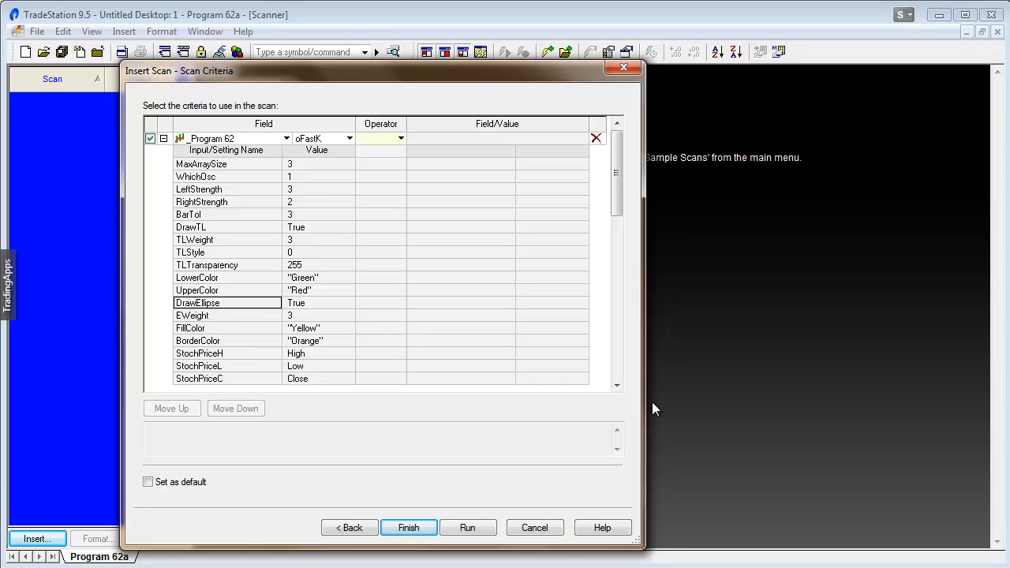
left_click(616, 385)
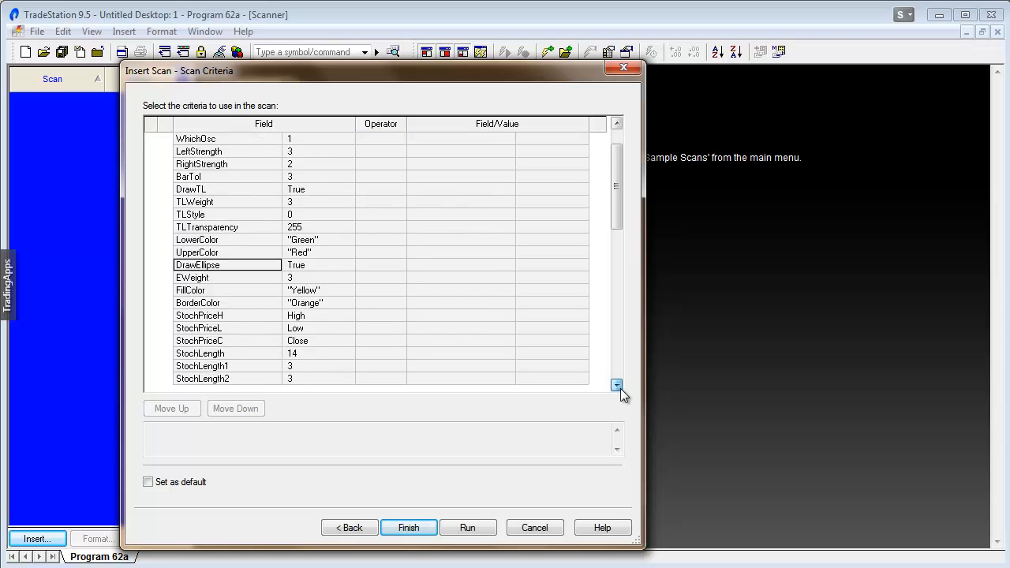
left_click(616, 386)
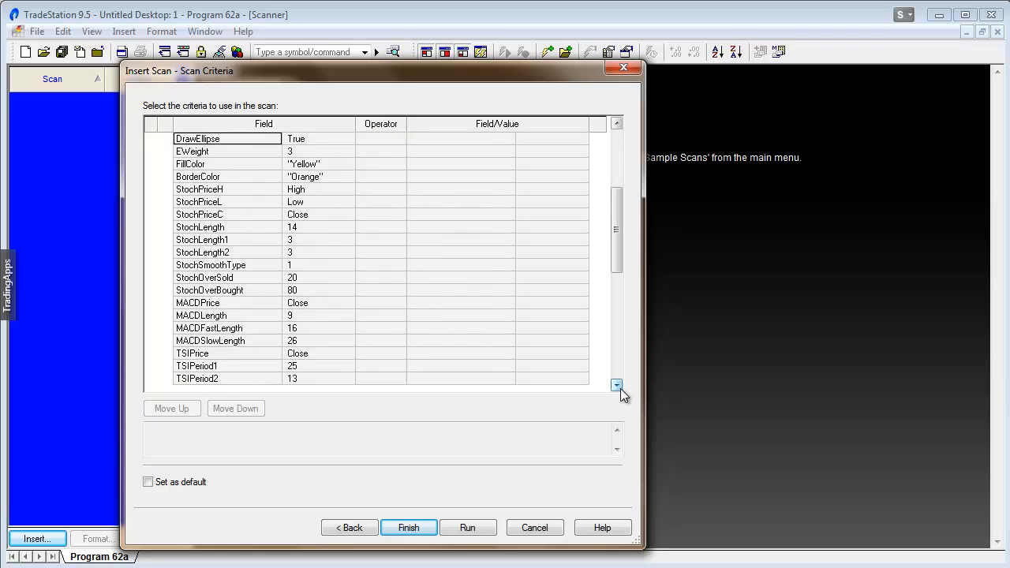
left_click(616, 386)
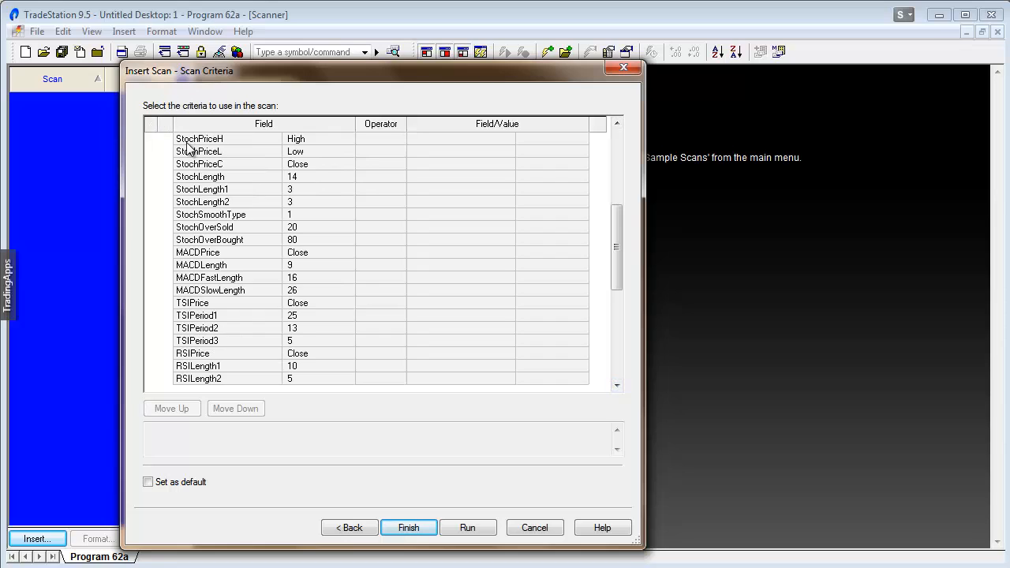
mouse_move(192, 202)
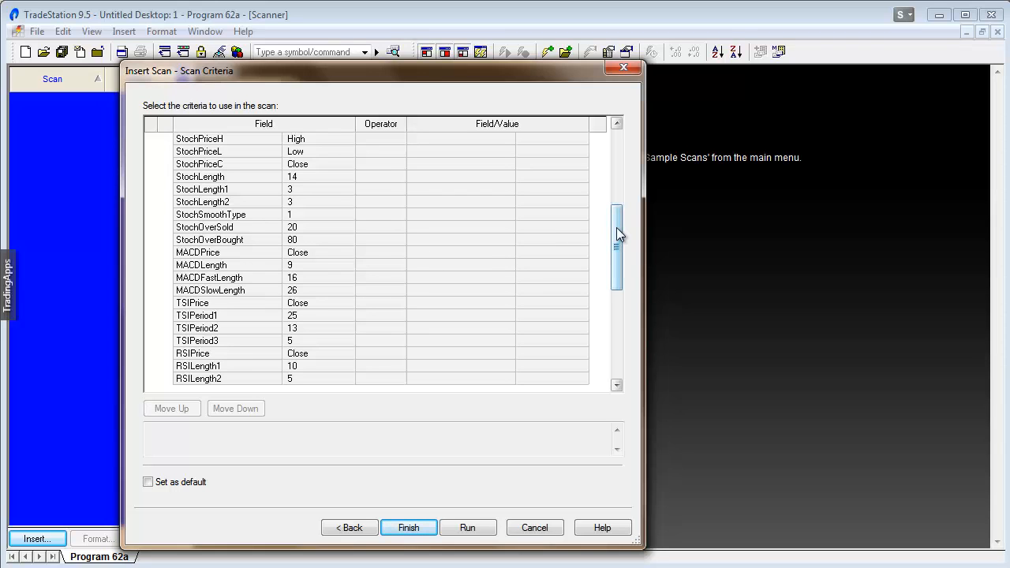
left_click_drag(617, 228, 617, 327)
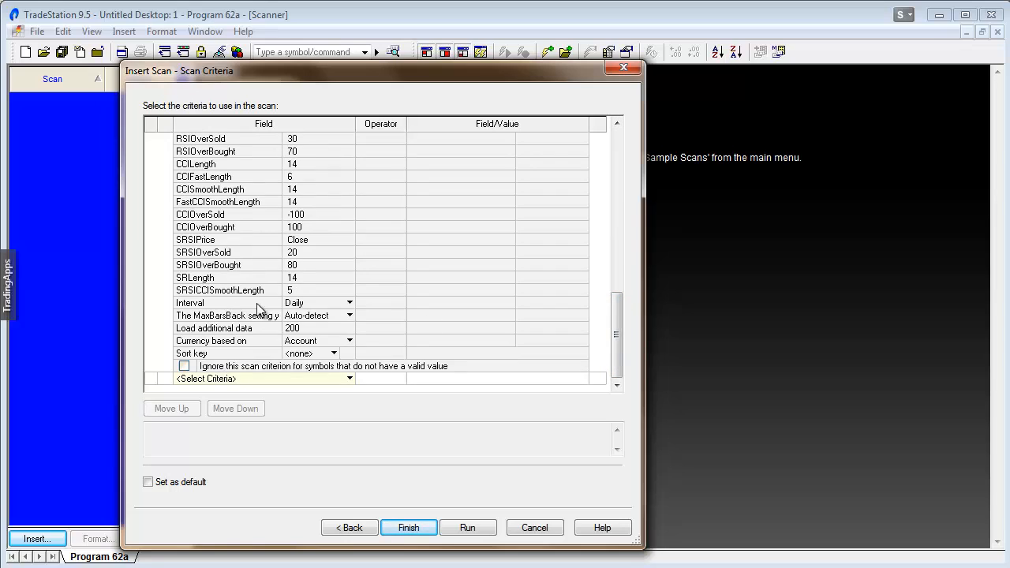
mouse_move(351, 308)
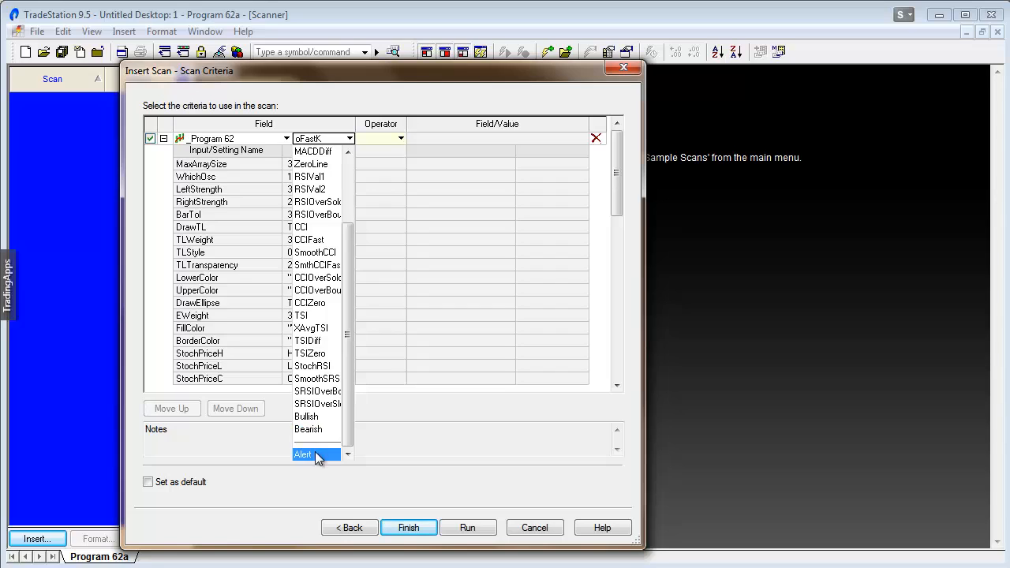
Step: Set the criterion output to Alert with operator True and finish the scan
left_click(303, 454)
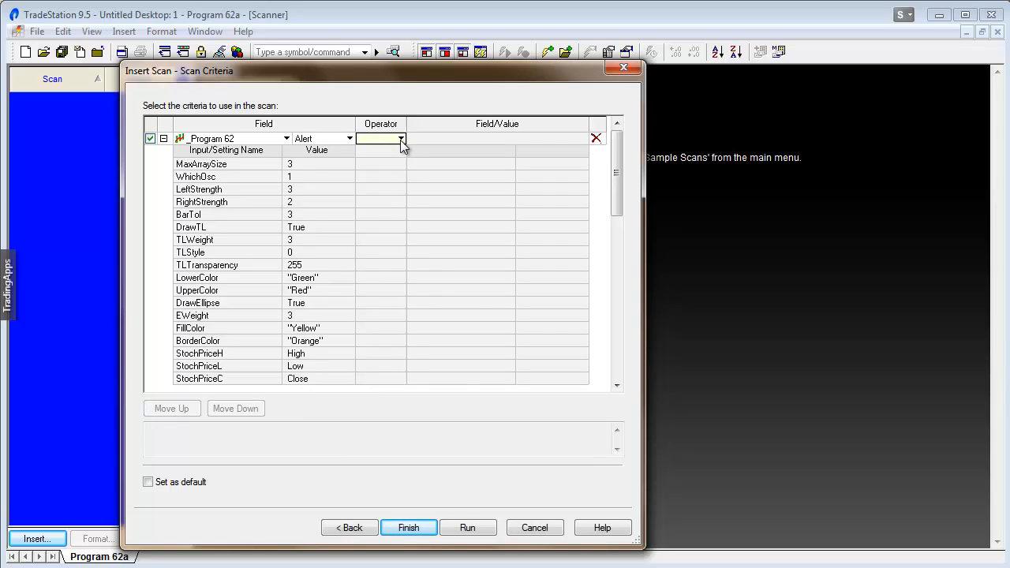
left_click(400, 138)
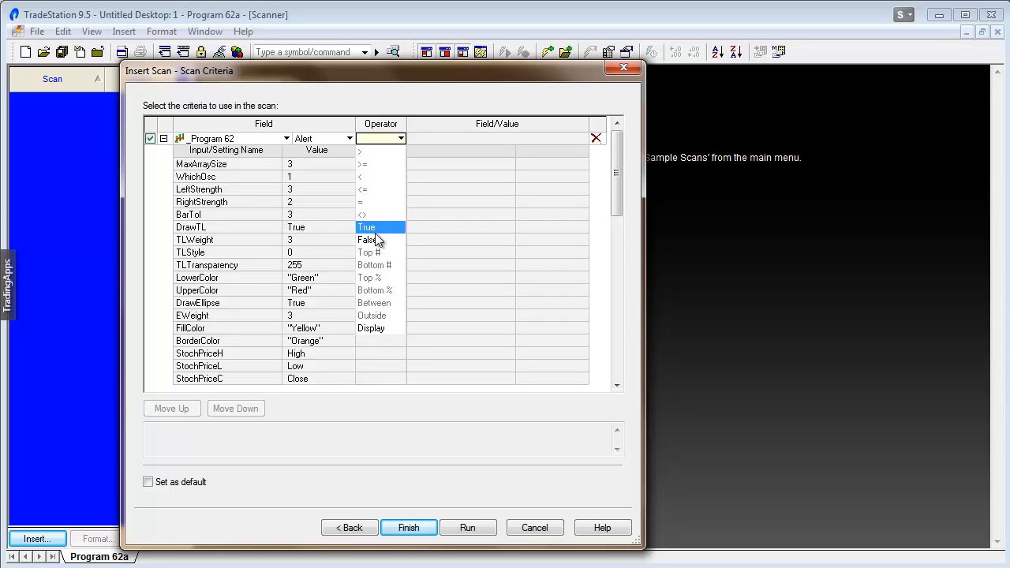
left_click(366, 227)
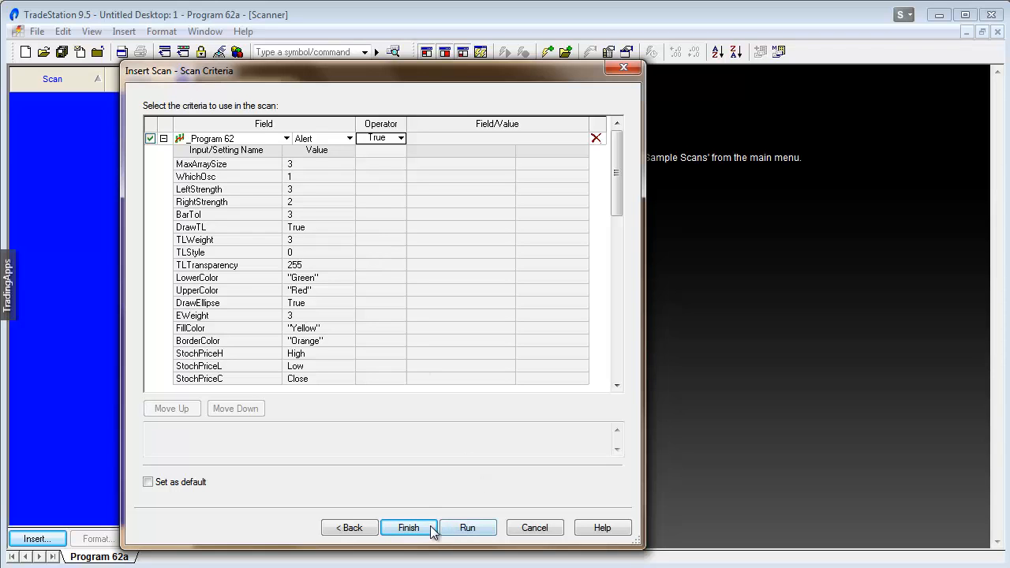
left_click(408, 528)
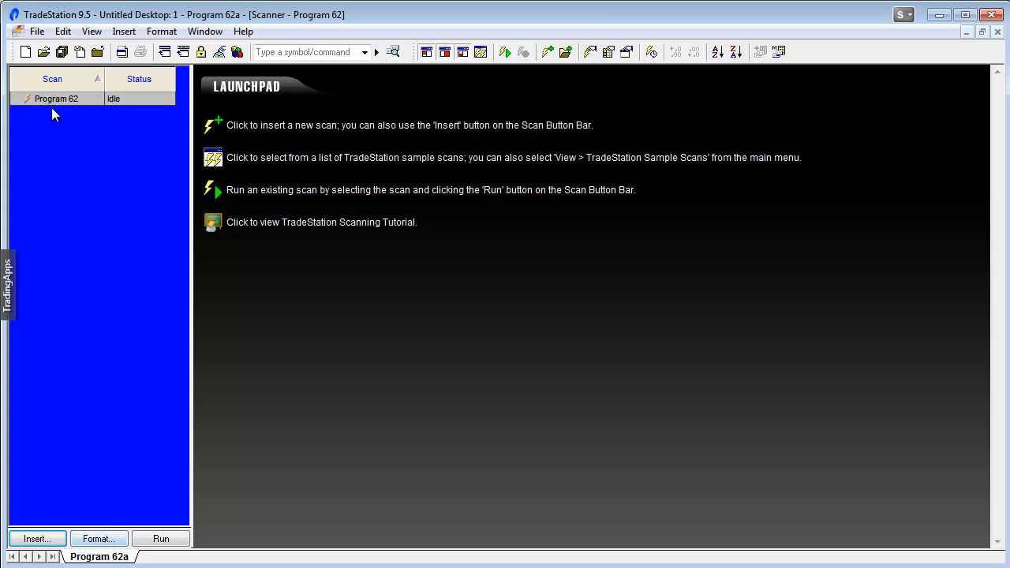
Step: Reopen the scan via Format..., and add _Program 62 again under Scan Criteria
left_click(99, 539)
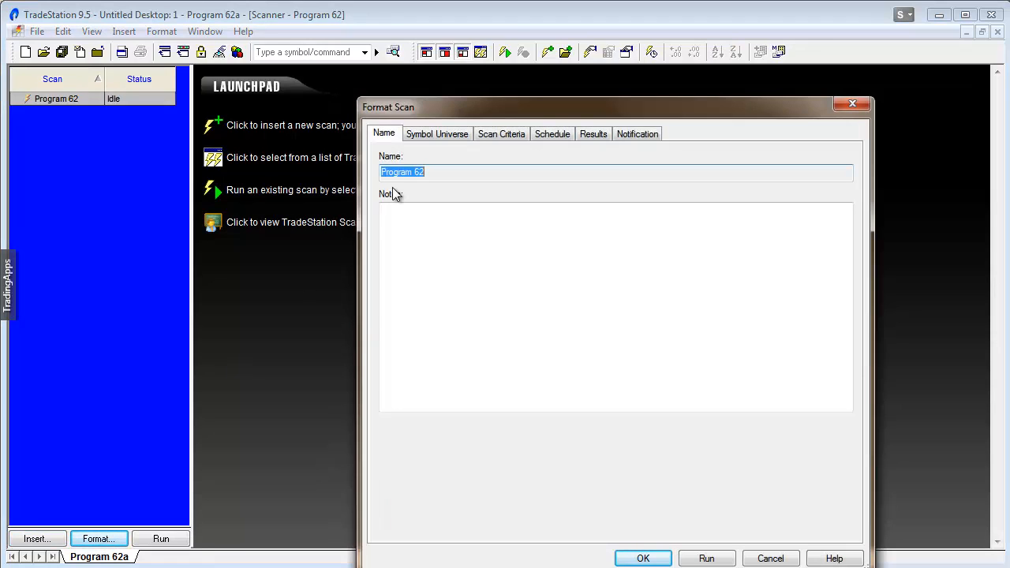
left_click(501, 133)
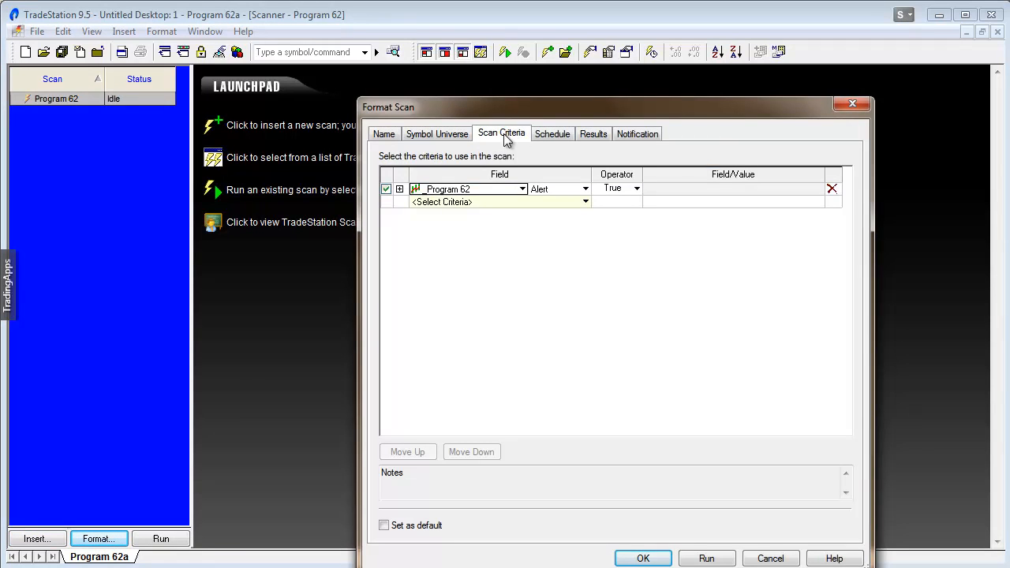
mouse_move(446, 211)
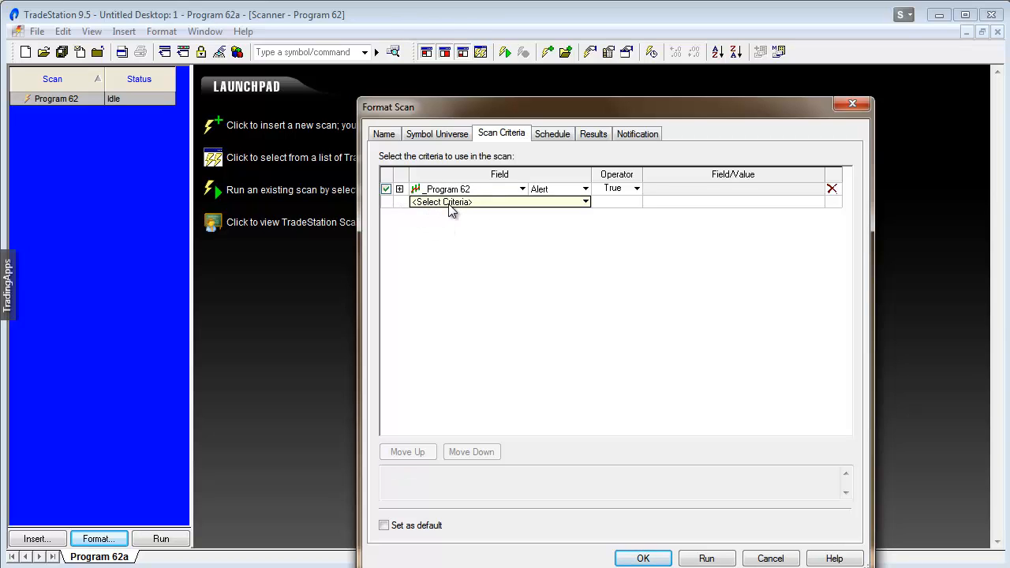
mouse_move(585, 204)
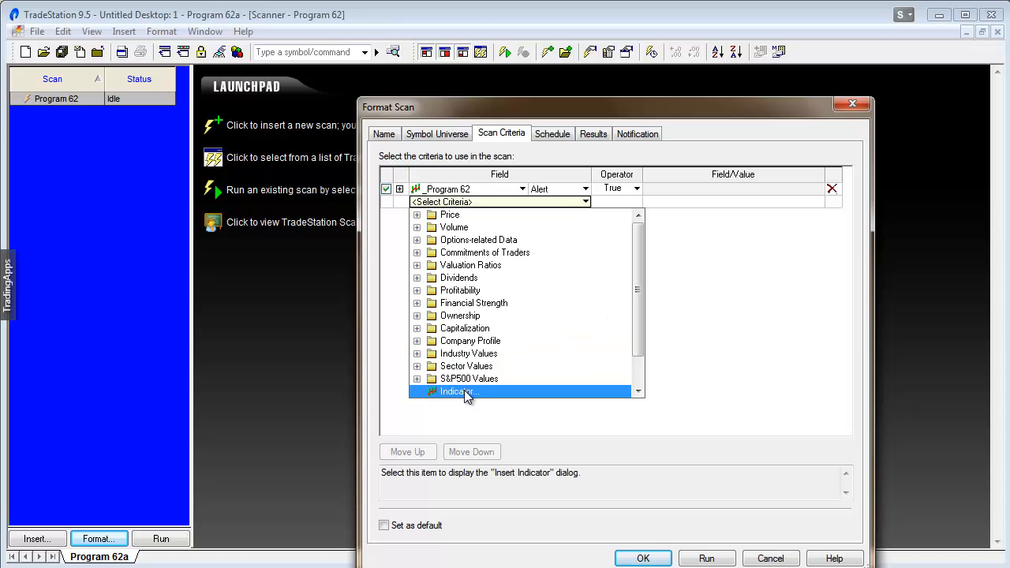
double_click(458, 392)
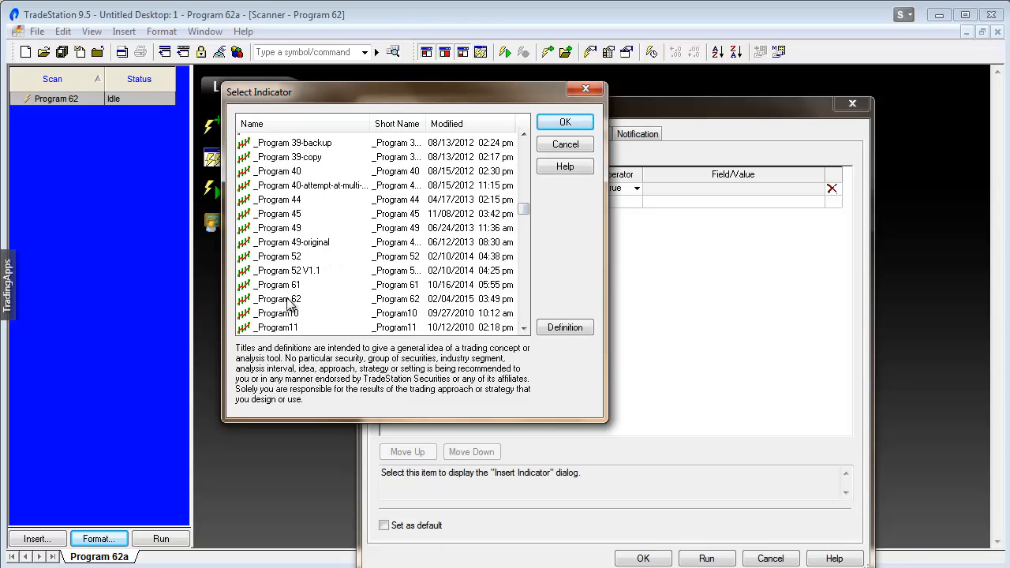
left_click(277, 298)
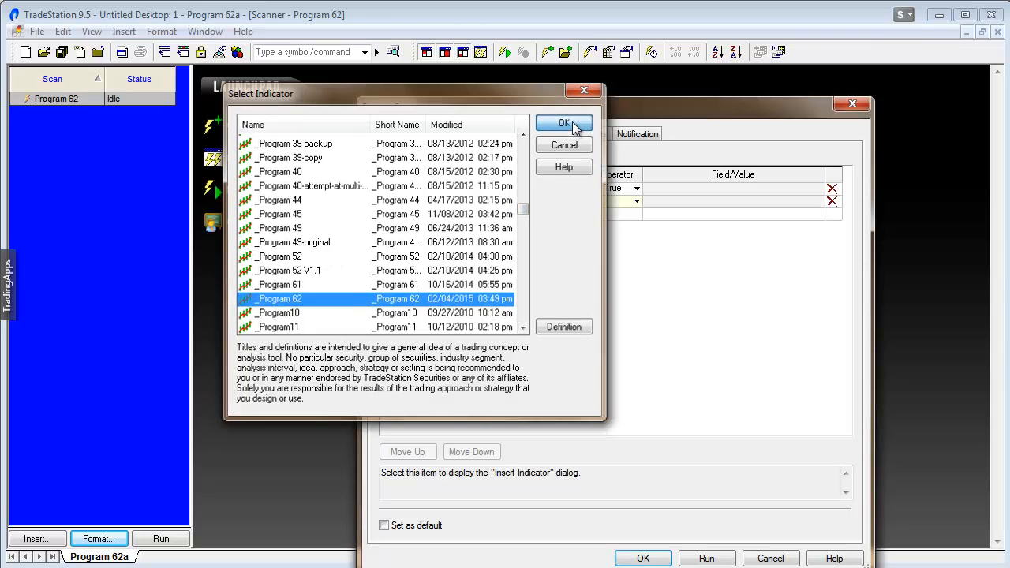
left_click(563, 125)
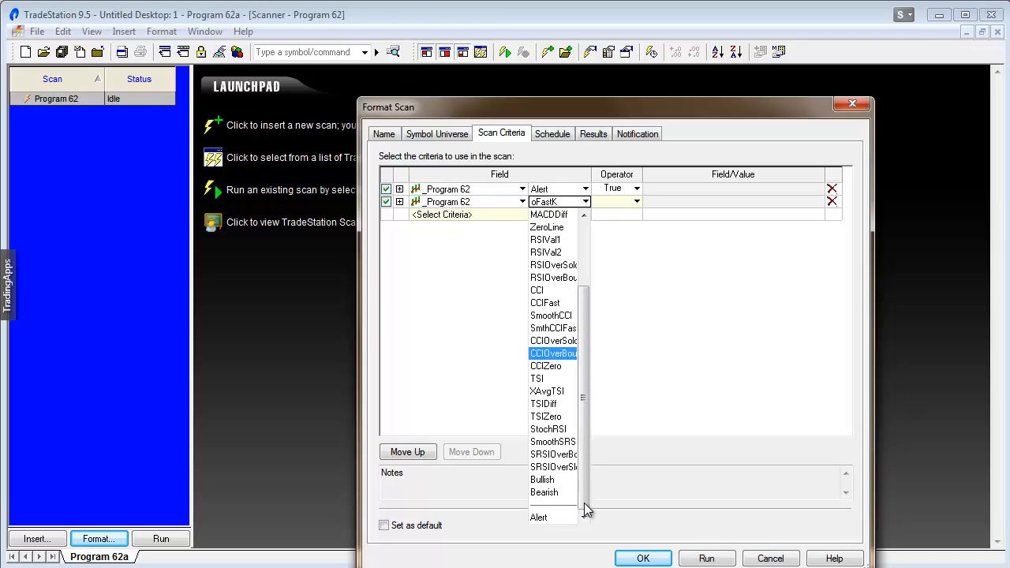
Step: Set the second criterion's output to Bullish with operator Display
left_click(542, 479)
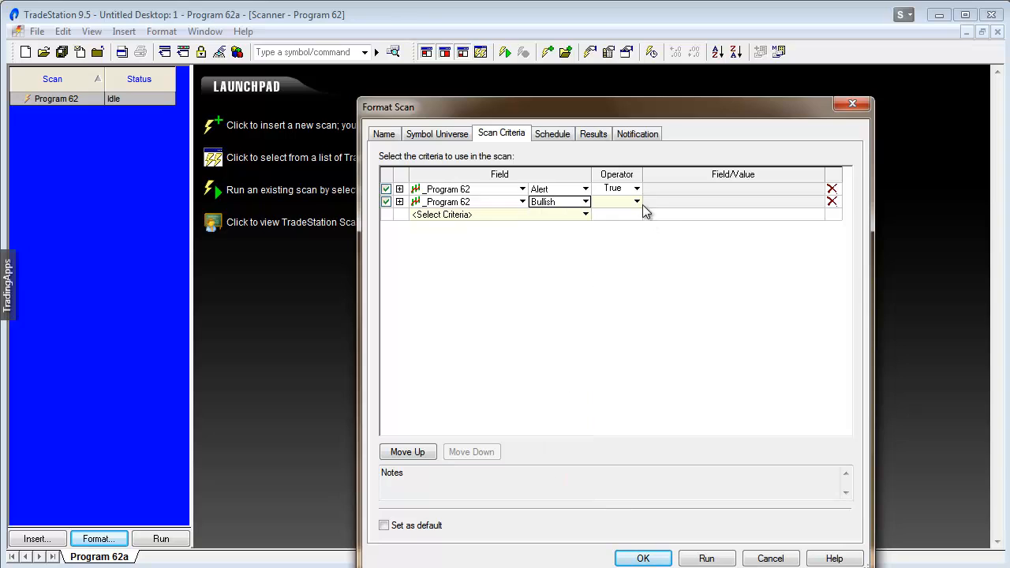
left_click(635, 201)
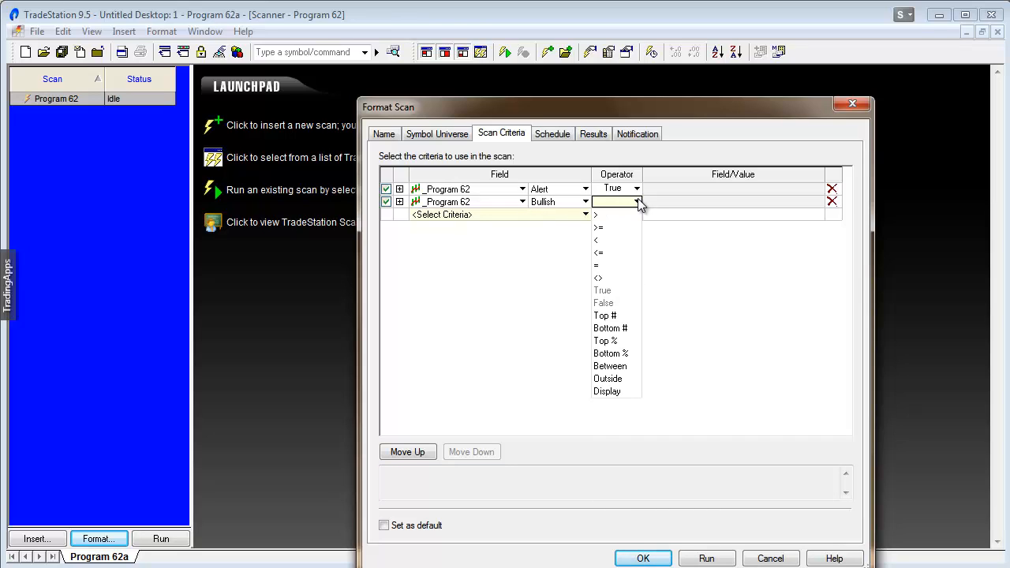
left_click(608, 391)
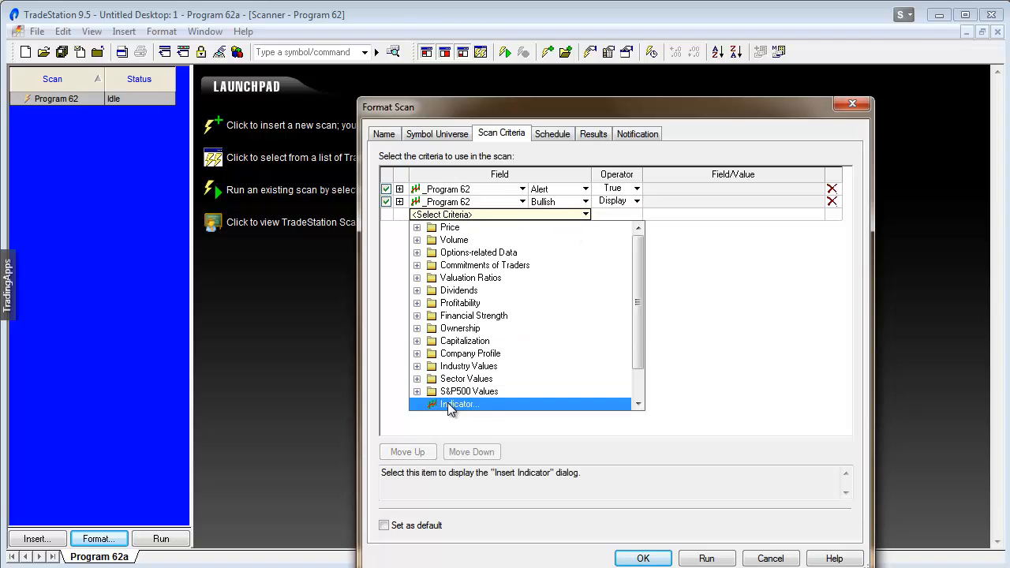
Step: Add another _Program 62 criterion with output Bearish and operator Display
double_click(457, 404)
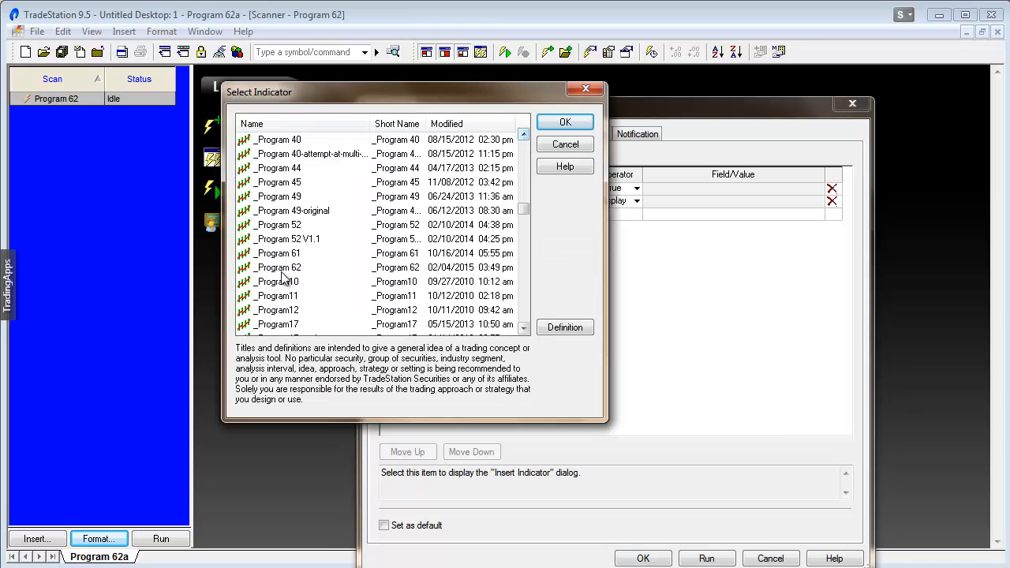
left_click(277, 267)
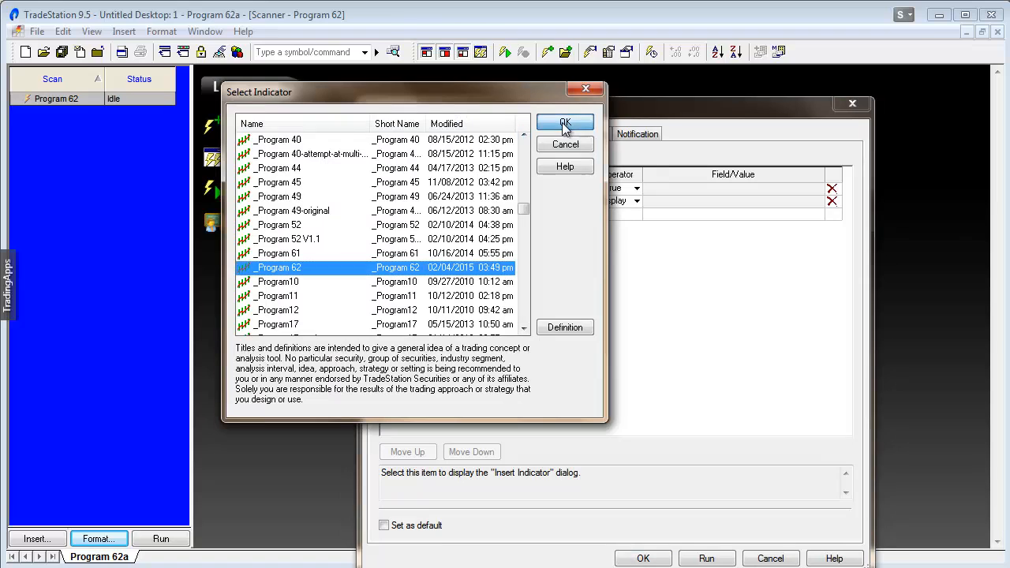
left_click(564, 123)
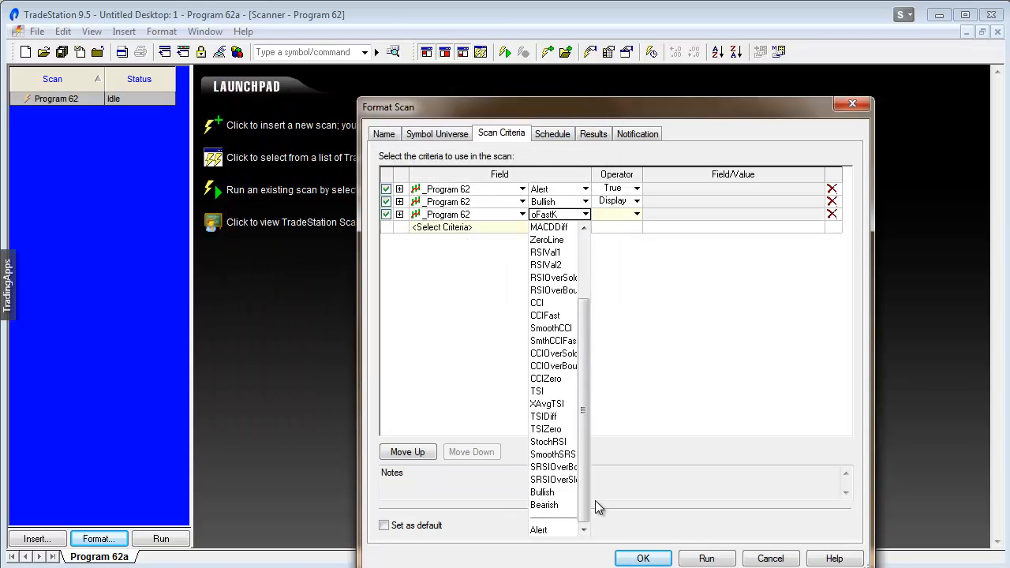
left_click(545, 505)
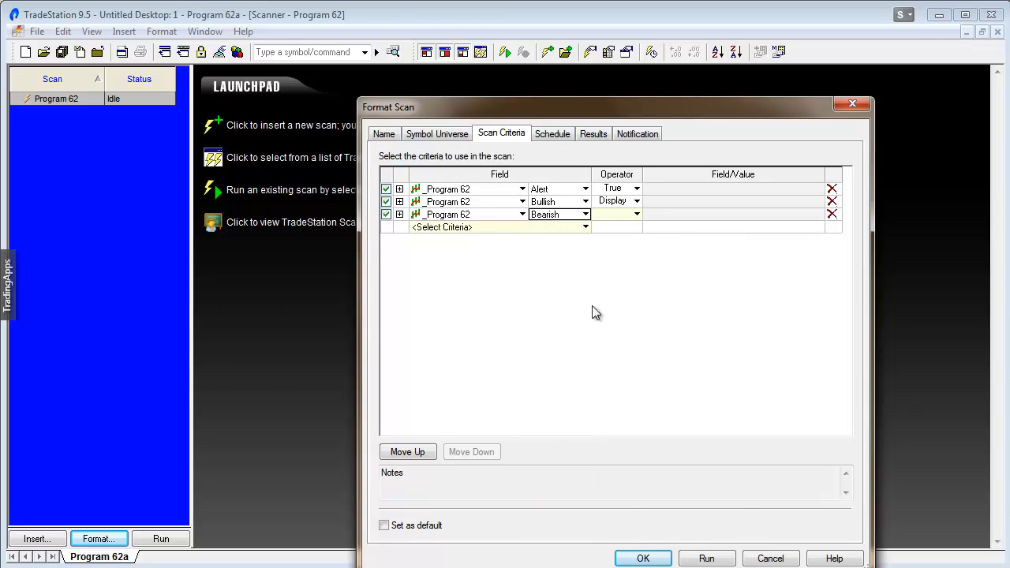
left_click(636, 214)
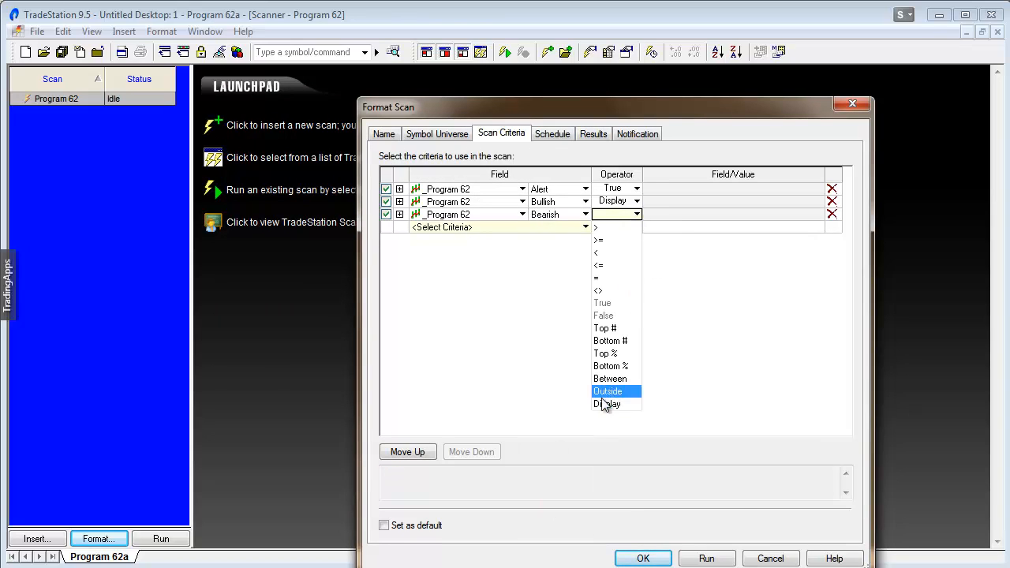
left_click(608, 403)
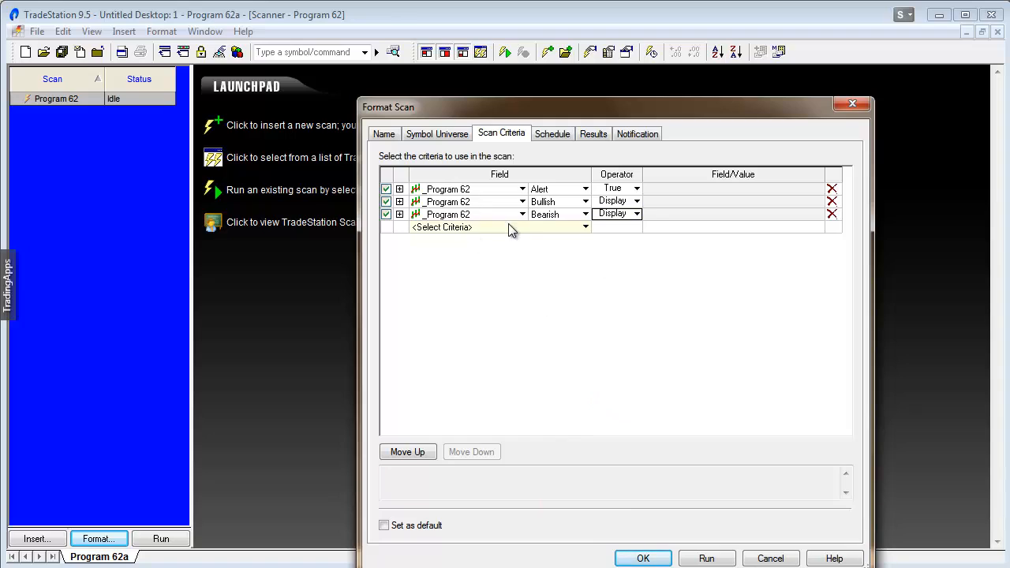
mouse_move(485, 247)
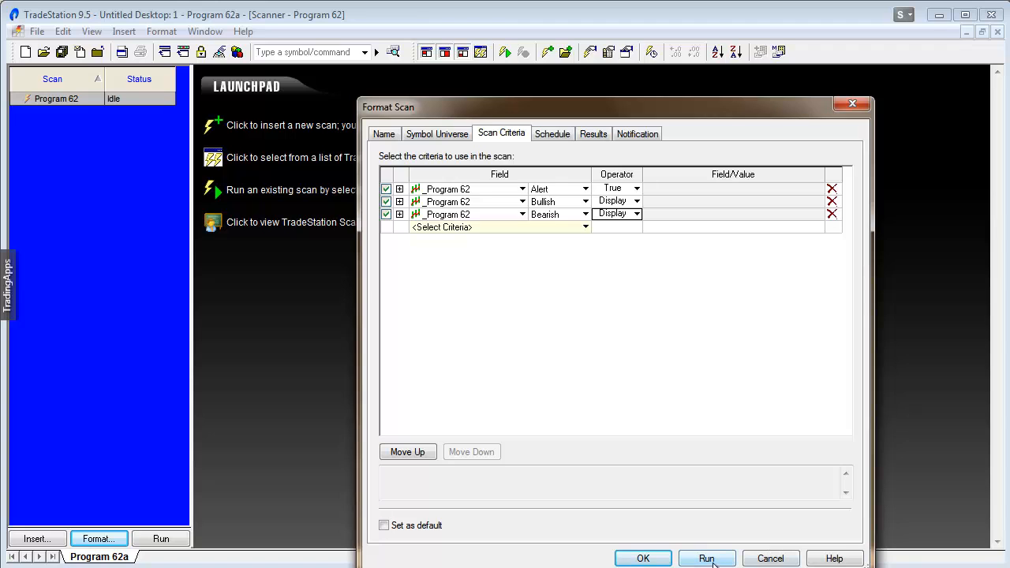
Step: Run the scan from Format Scan to list the 41 matching symbols
left_click(705, 558)
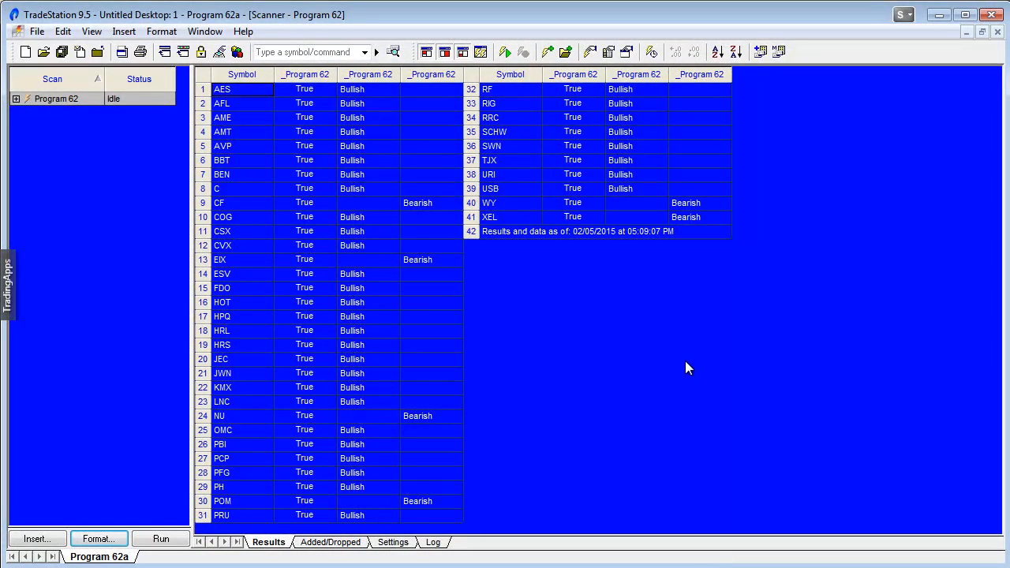
mouse_move(303, 142)
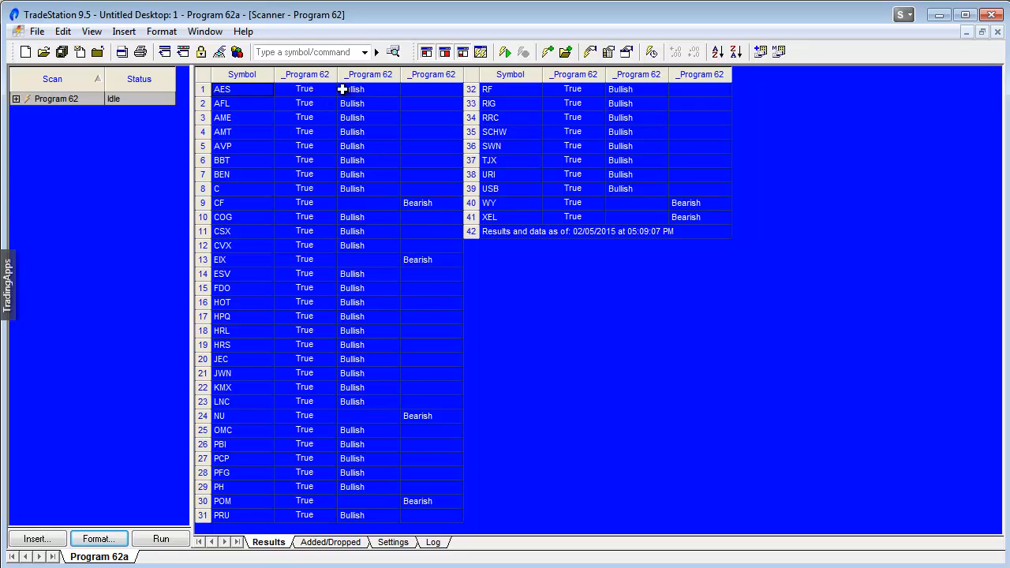
mouse_move(376, 195)
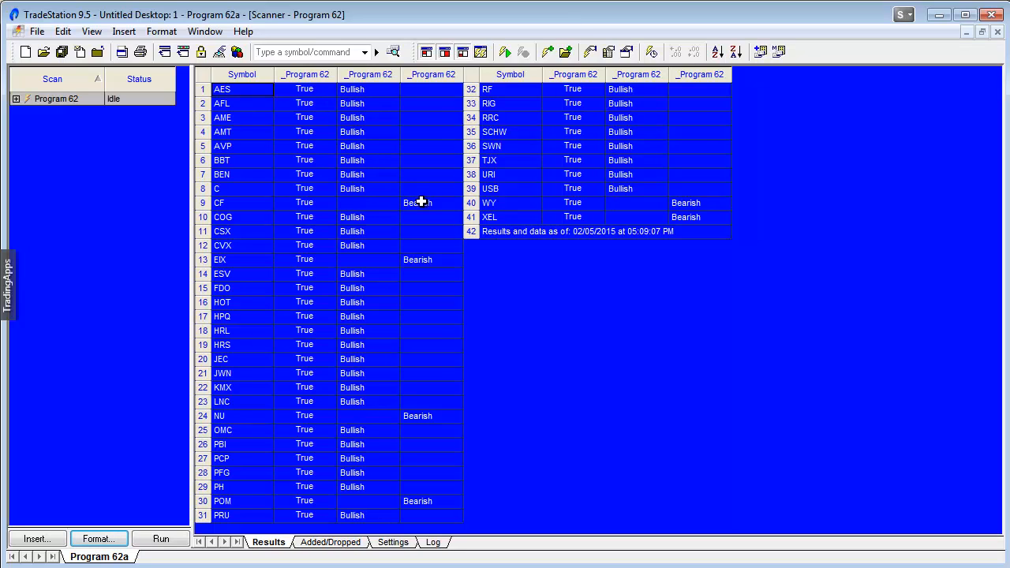
mouse_move(521, 386)
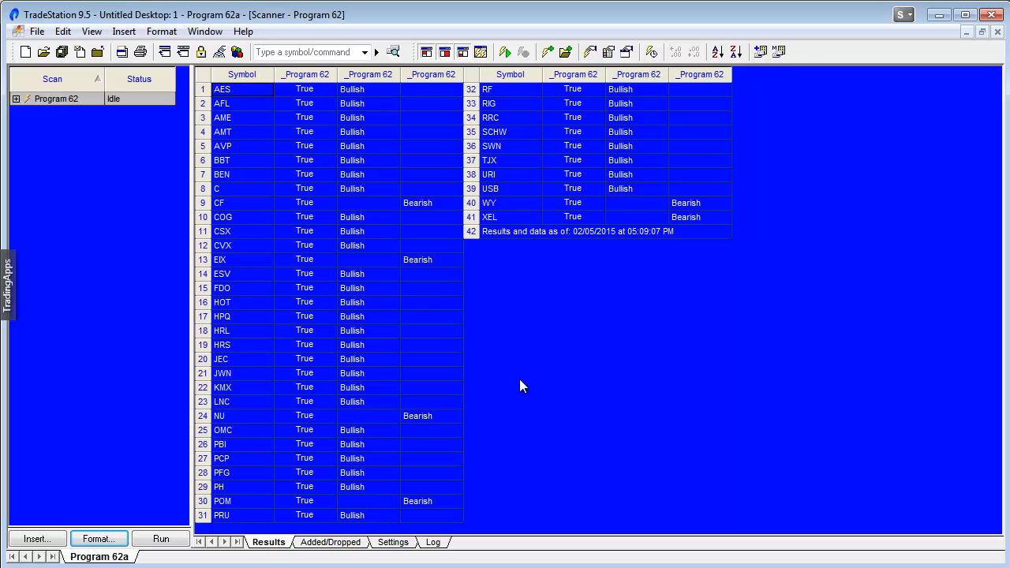